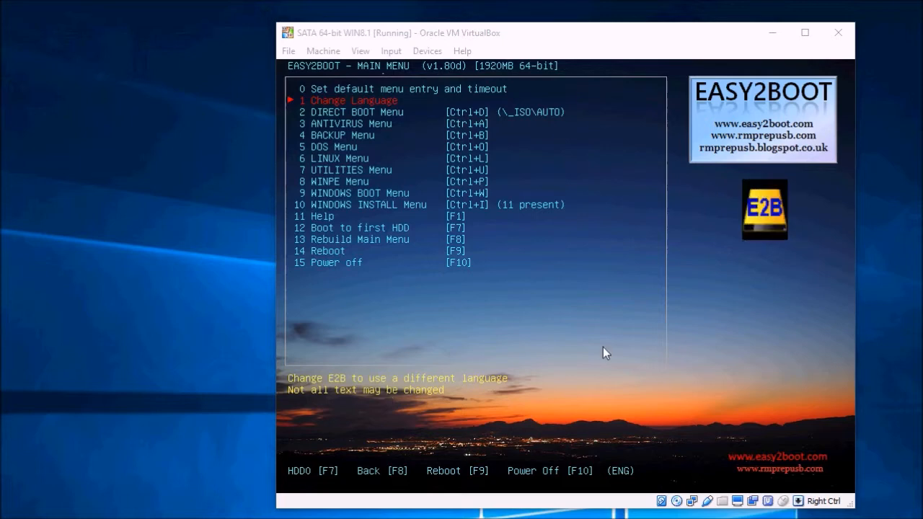
mouse_move(775, 216)
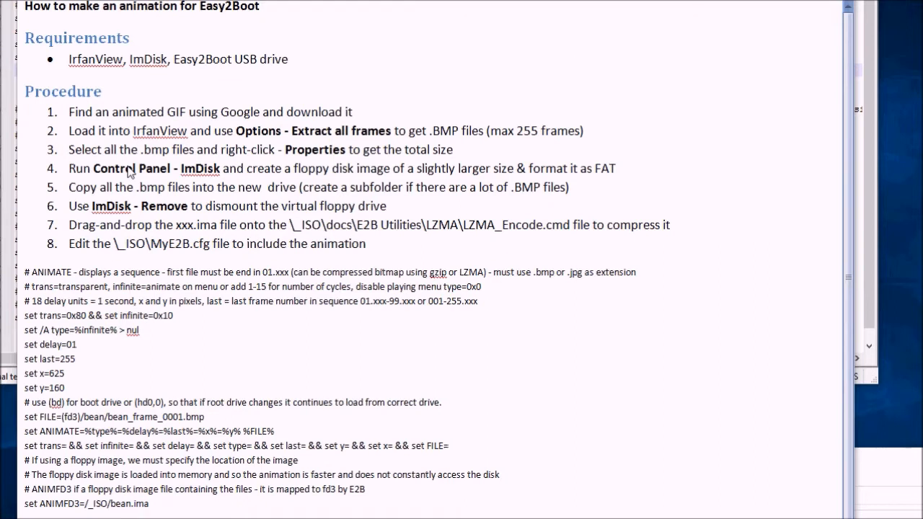
mouse_move(166, 163)
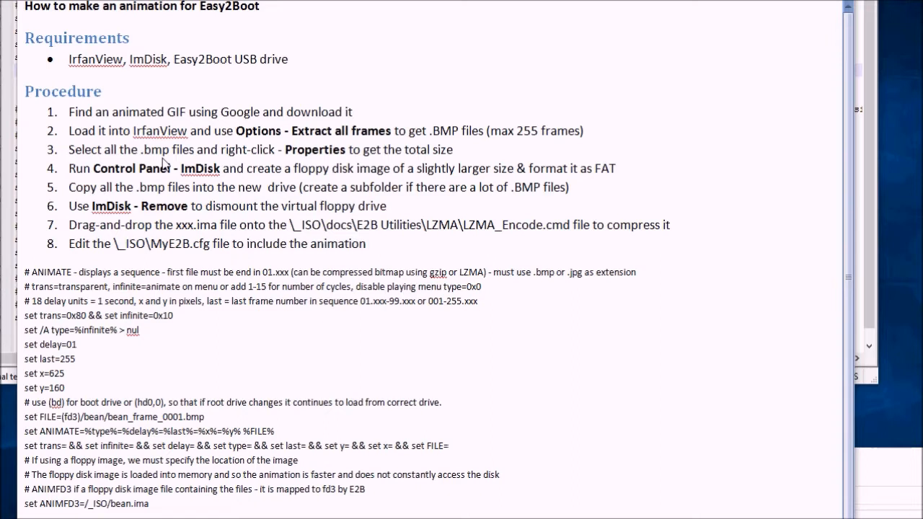
mouse_move(204, 160)
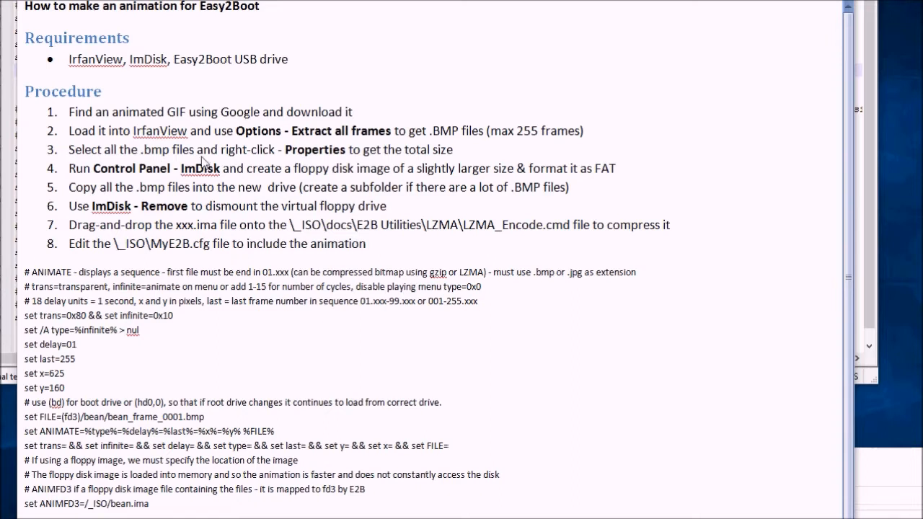
mouse_move(234, 161)
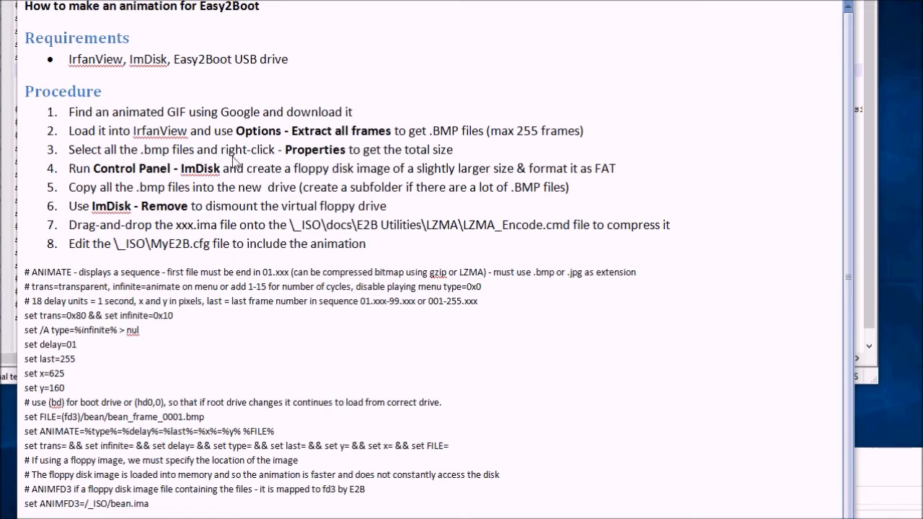
mouse_move(166, 160)
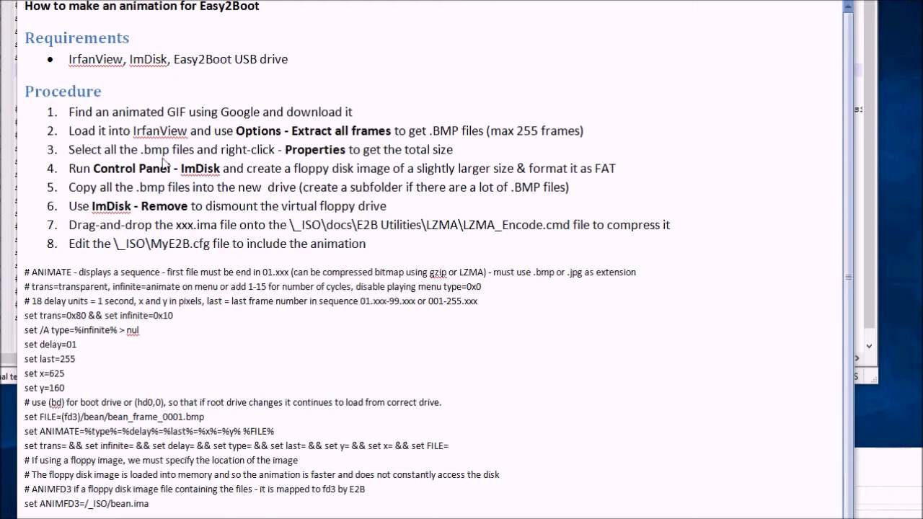
mouse_move(340, 161)
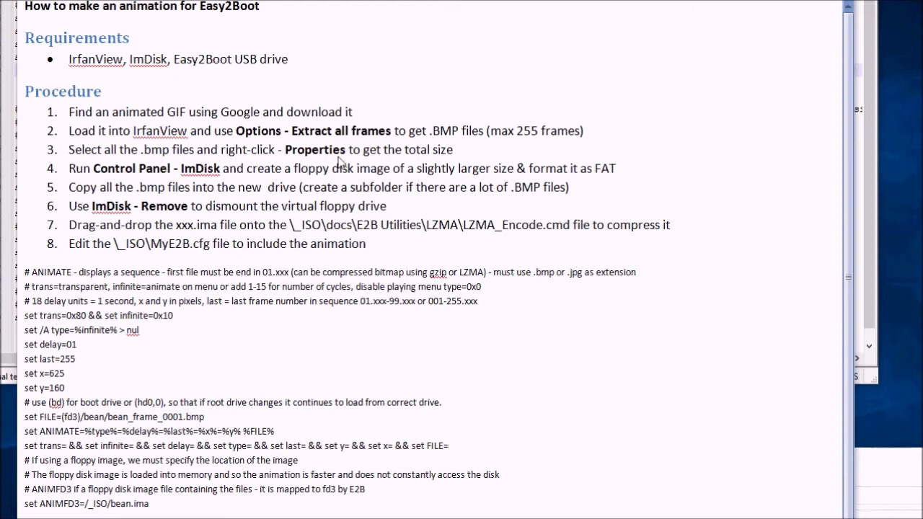
mouse_move(395, 164)
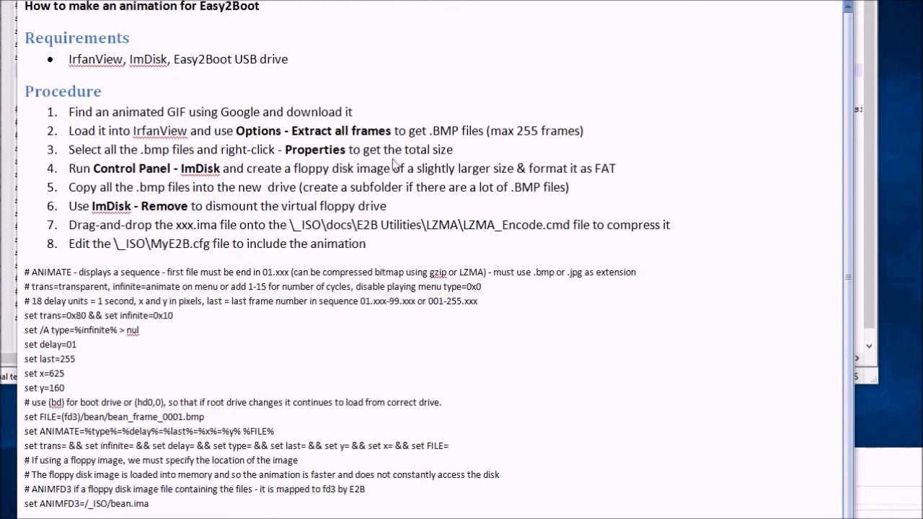
mouse_move(508, 139)
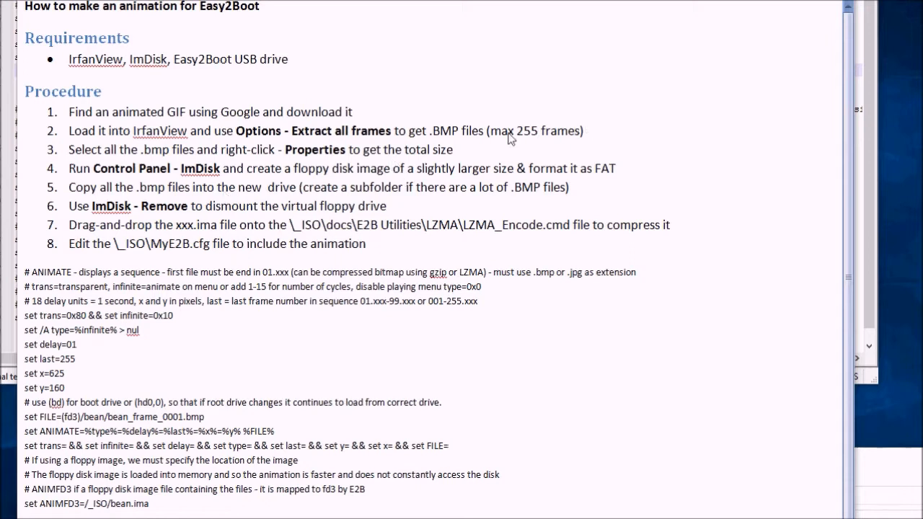
mouse_move(546, 149)
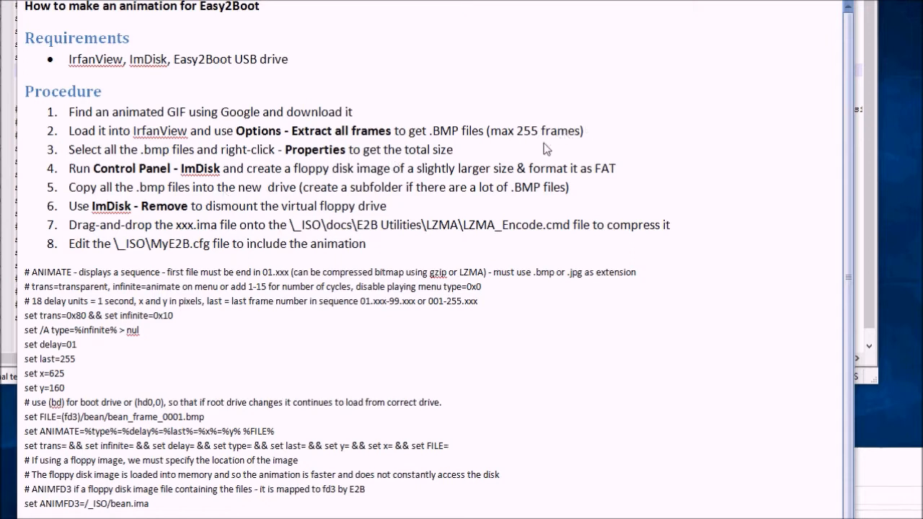
mouse_move(171, 209)
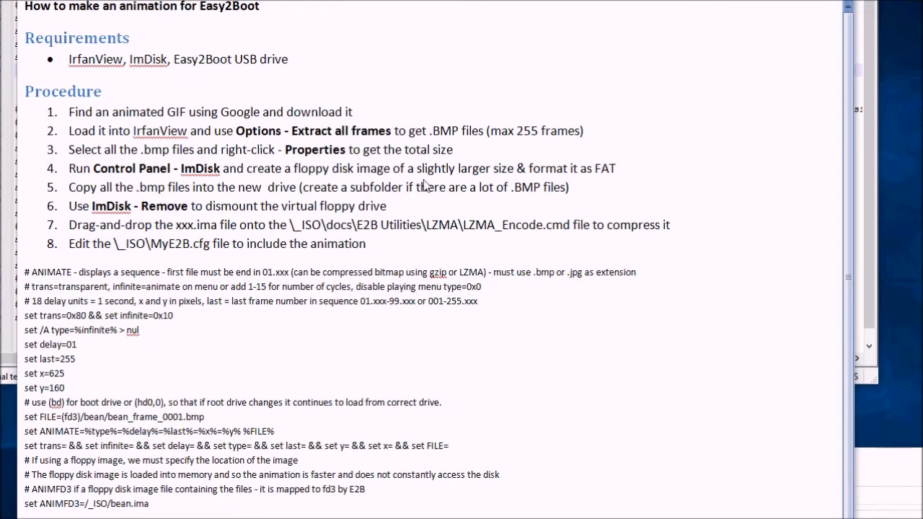
mouse_move(200, 207)
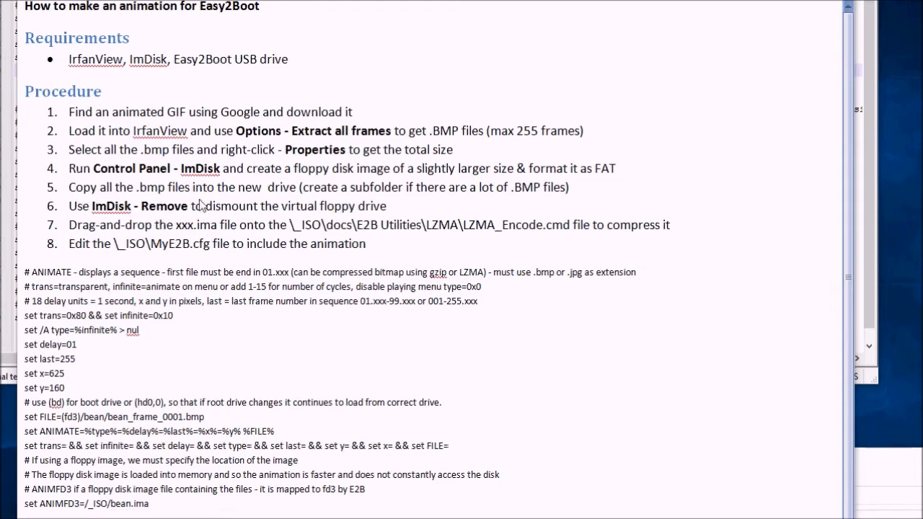
mouse_move(371, 202)
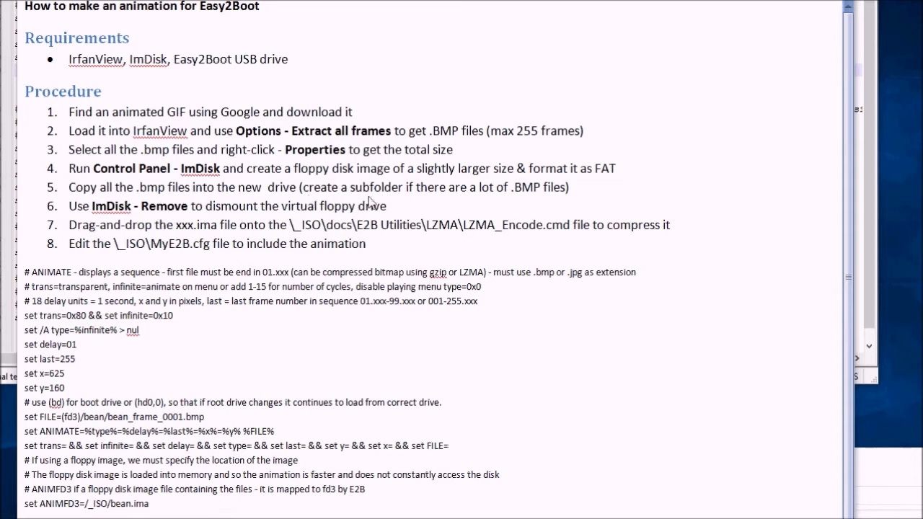
mouse_move(422, 204)
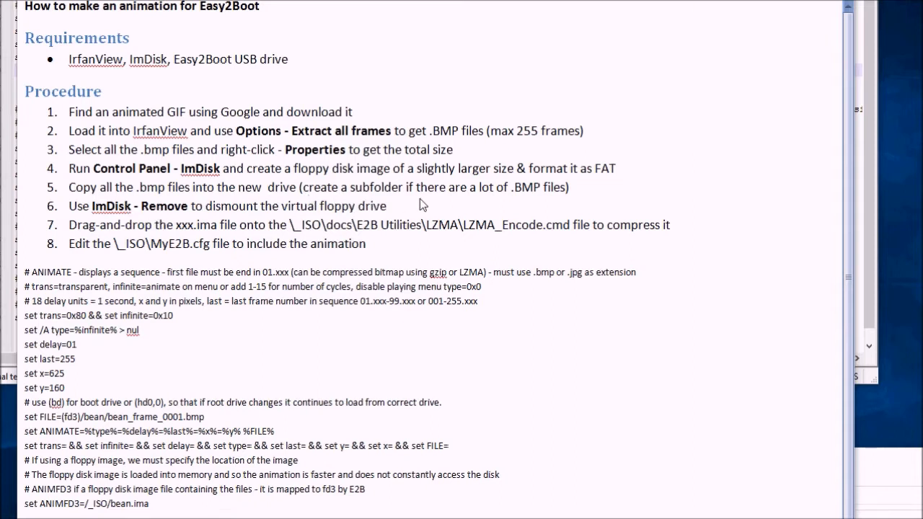
mouse_move(145, 229)
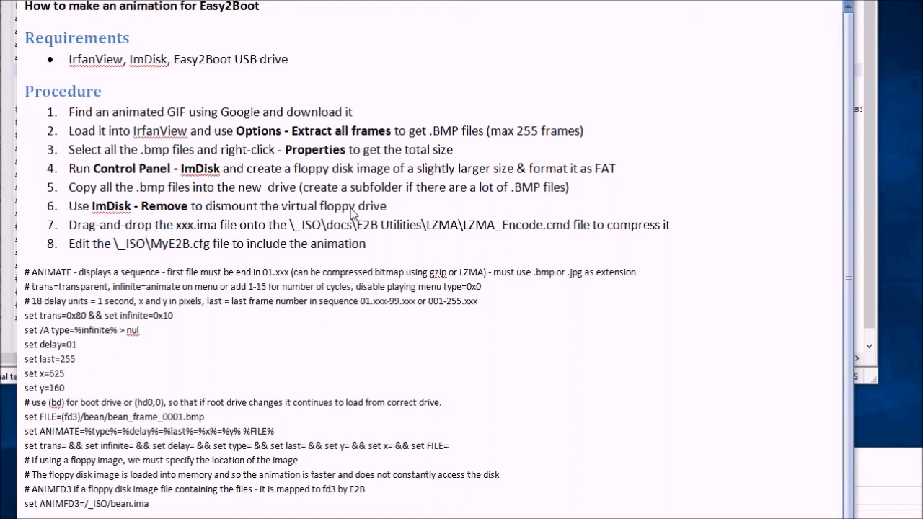
mouse_move(439, 208)
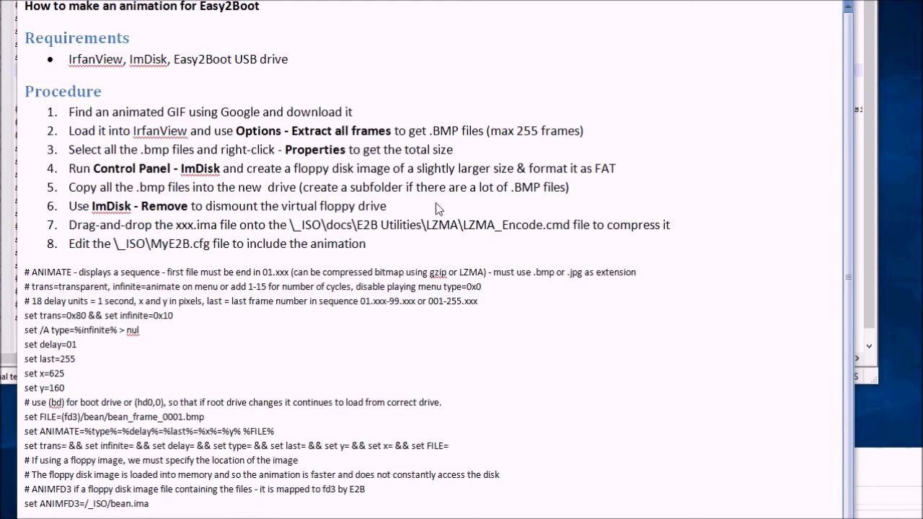
mouse_move(220, 247)
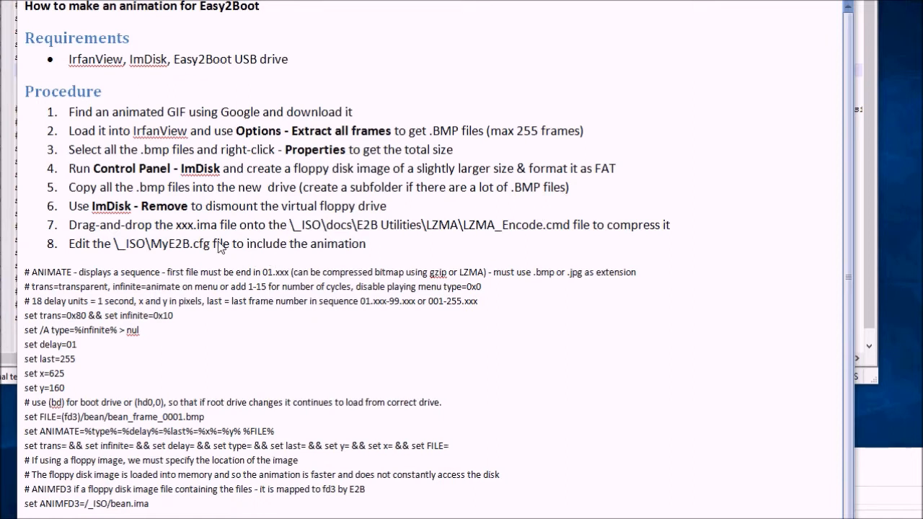
mouse_move(227, 233)
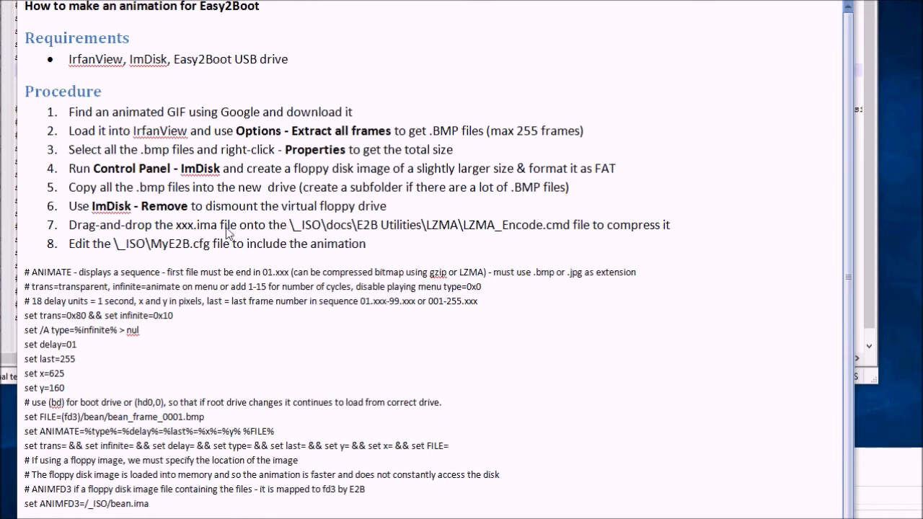
mouse_move(494, 228)
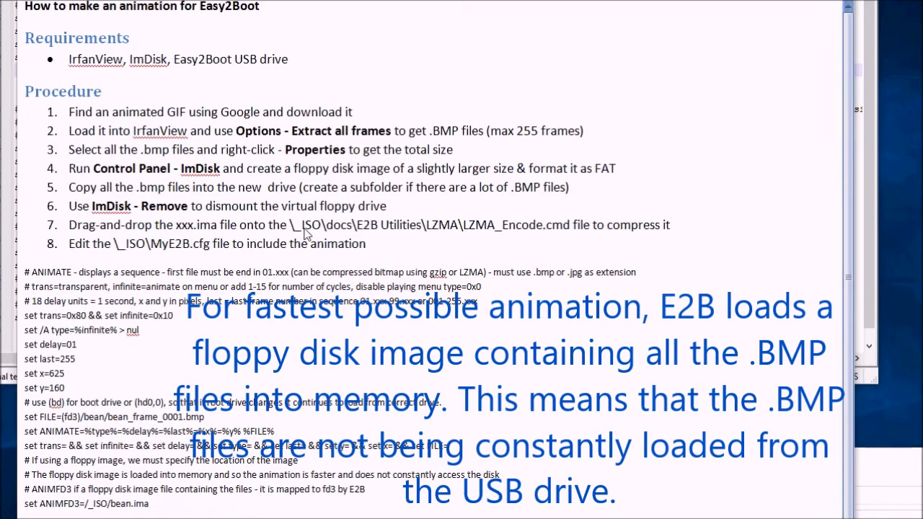
mouse_move(597, 236)
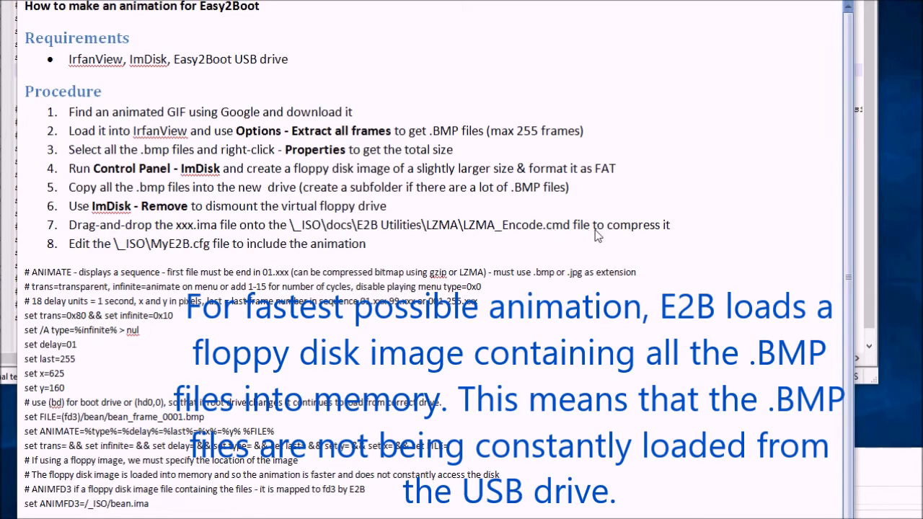
mouse_move(340, 252)
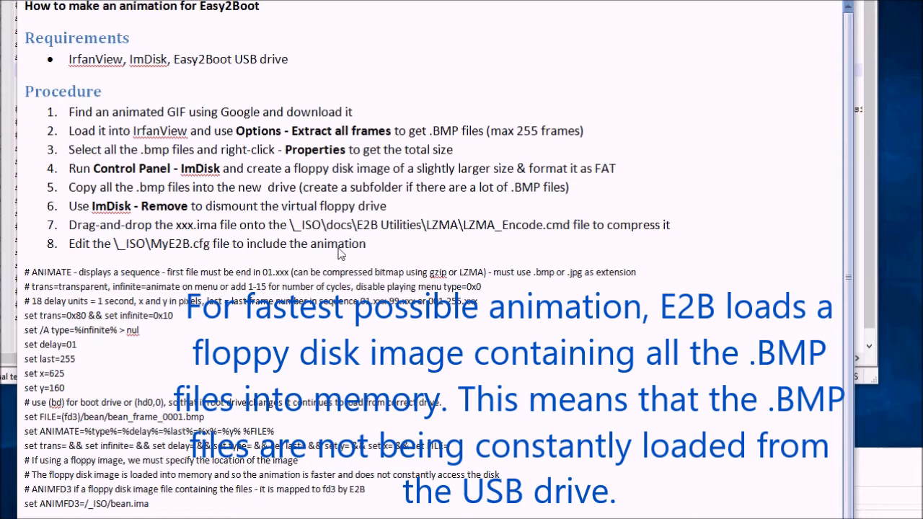
mouse_move(160, 263)
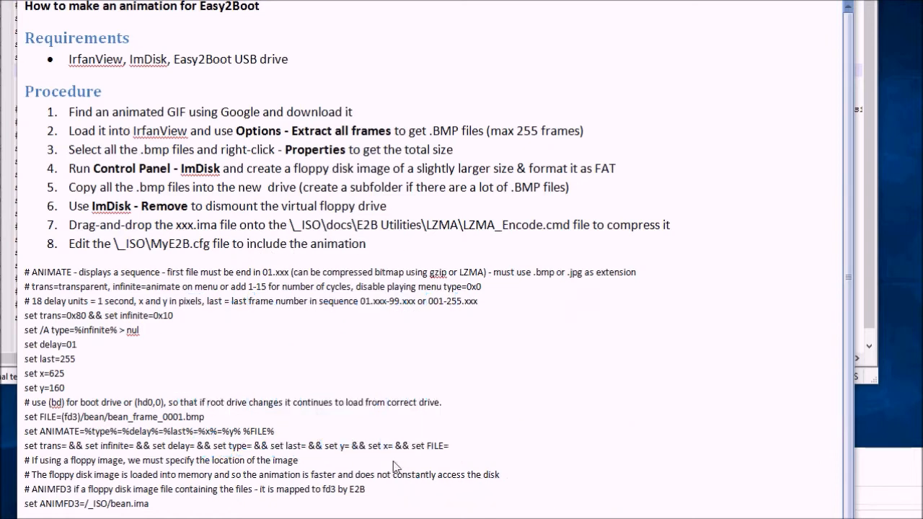
mouse_move(78, 369)
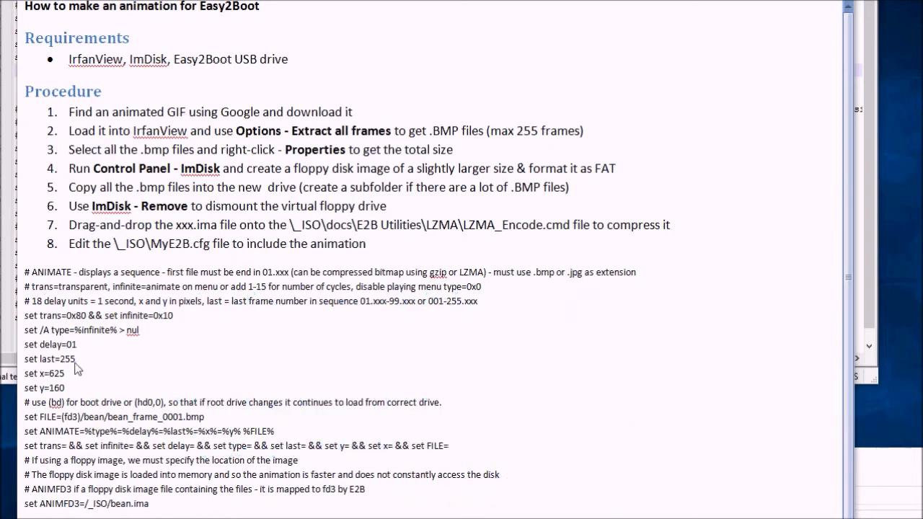
mouse_move(72, 350)
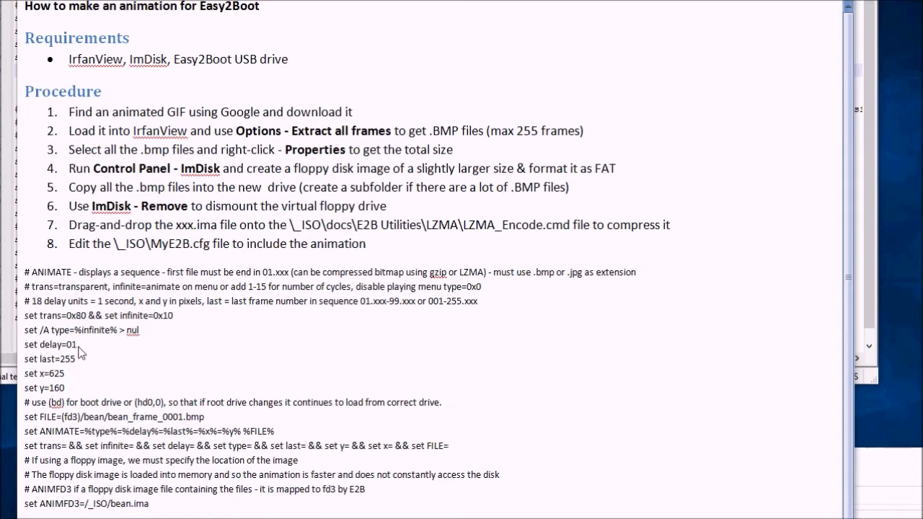
mouse_move(65, 367)
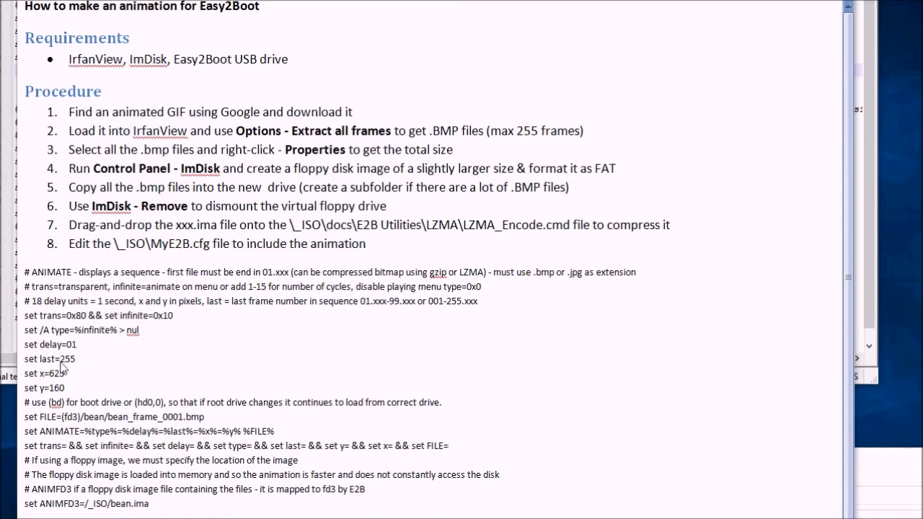
mouse_move(148, 365)
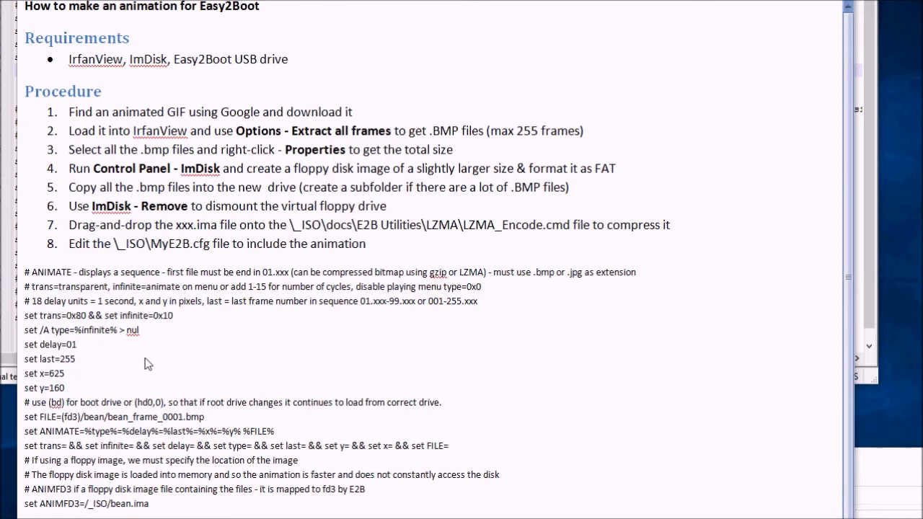
mouse_move(268, 354)
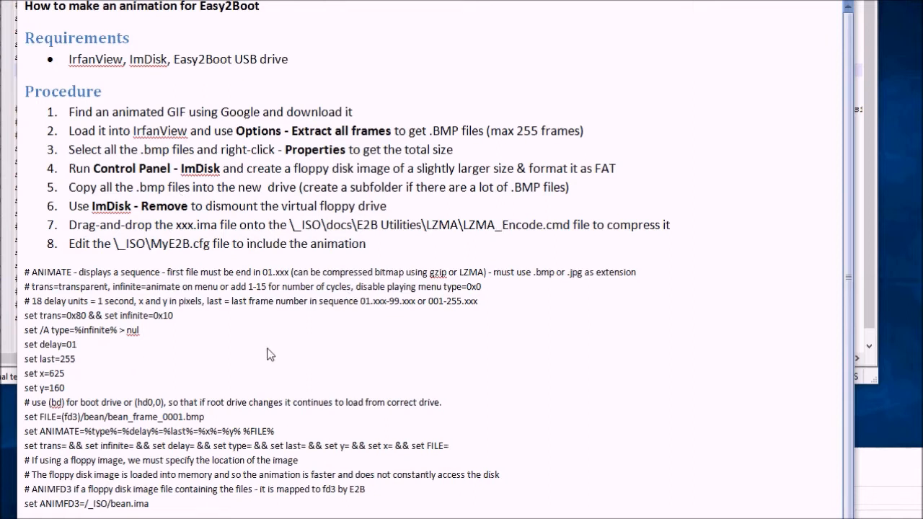
mouse_move(134, 374)
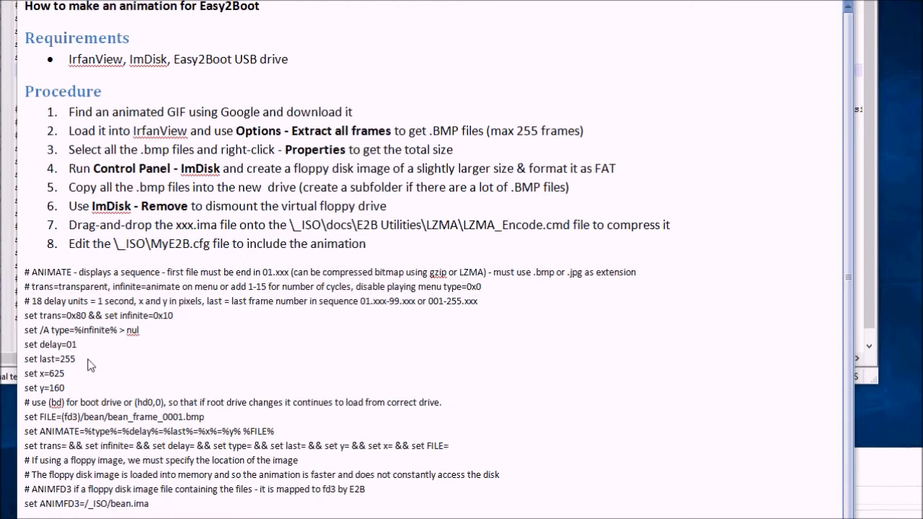
mouse_move(64, 386)
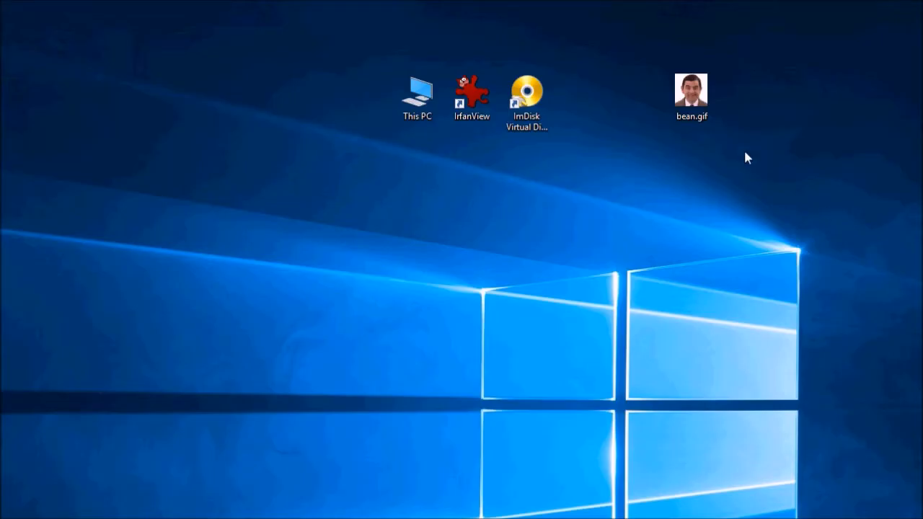
mouse_move(683, 142)
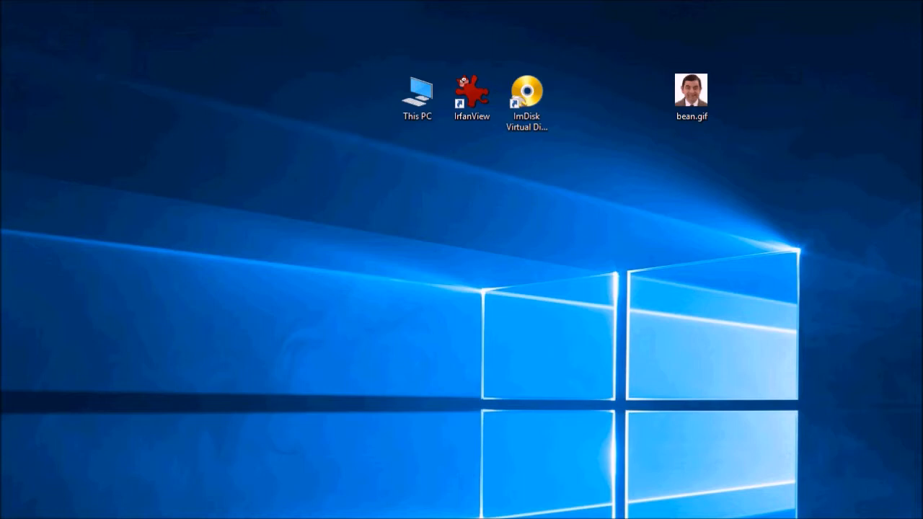
mouse_move(103, 210)
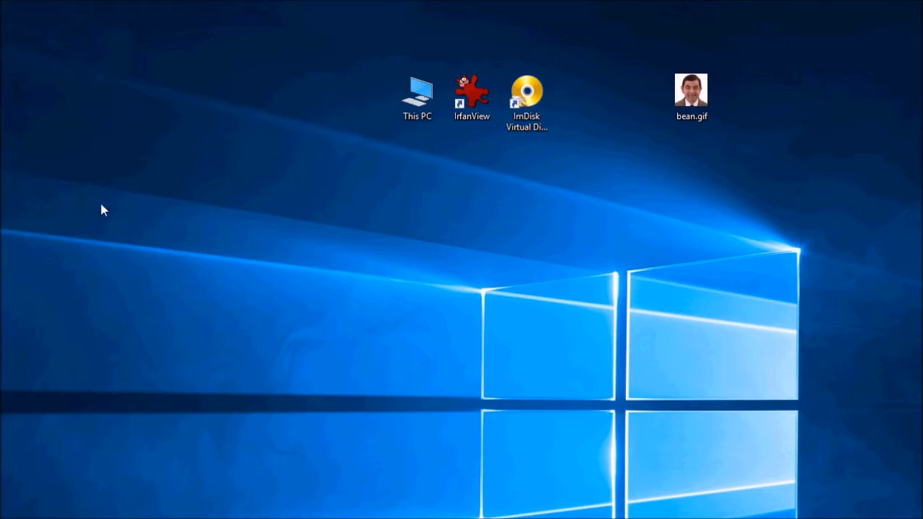
mouse_move(674, 133)
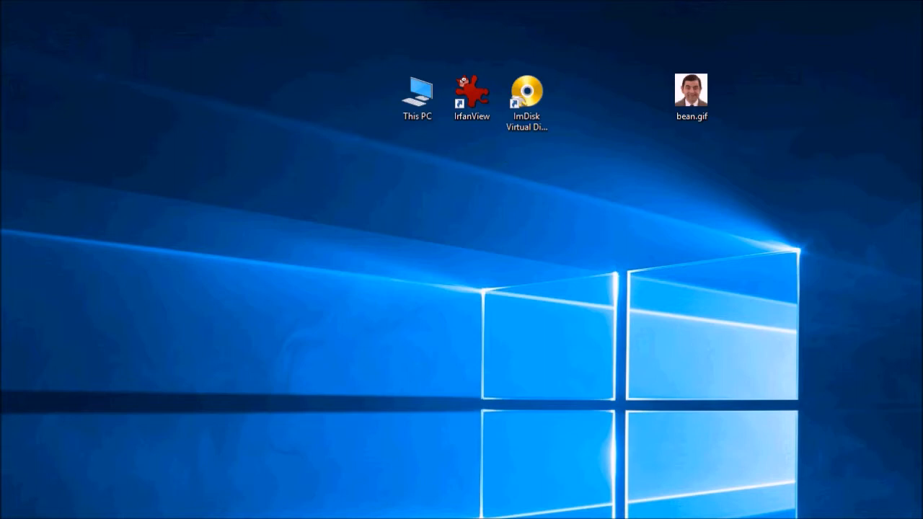
Step: Open bean.gif in IrfanView and extract all its frames into the MrBean desktop folder
double_click(690, 92)
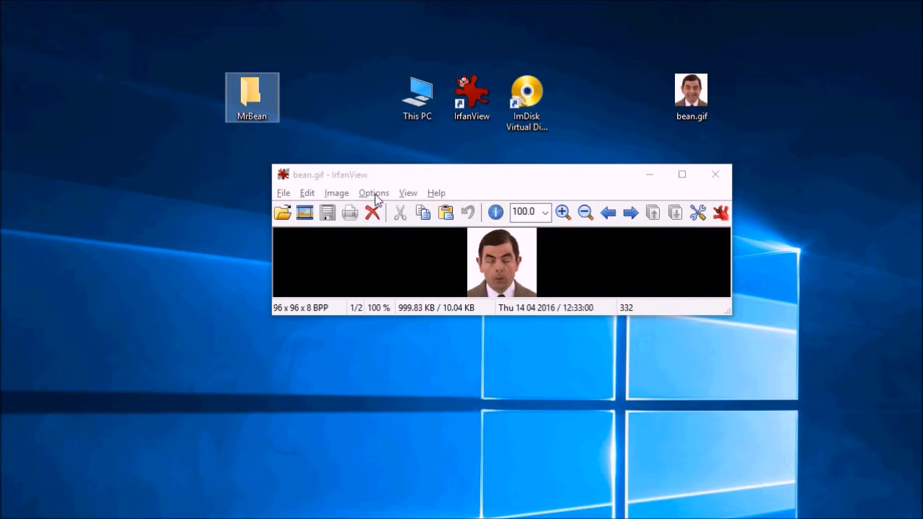
click(373, 192)
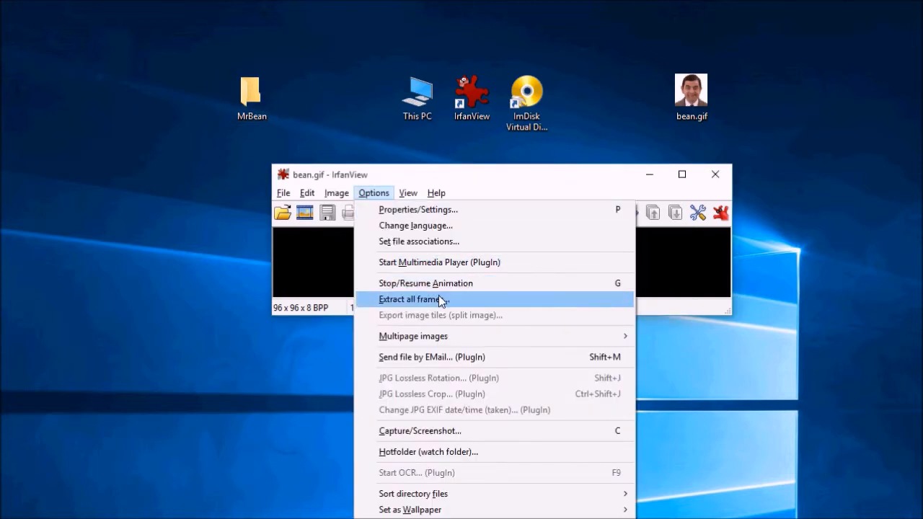
click(413, 300)
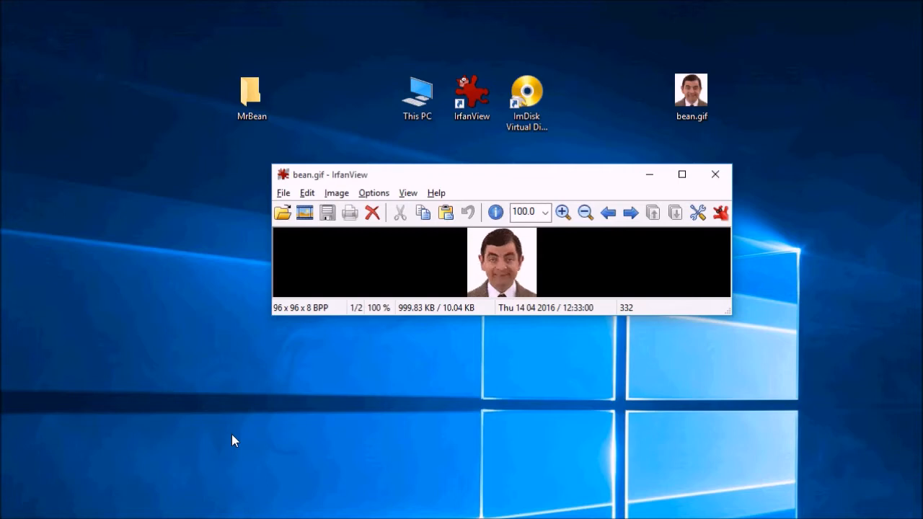
mouse_move(303, 328)
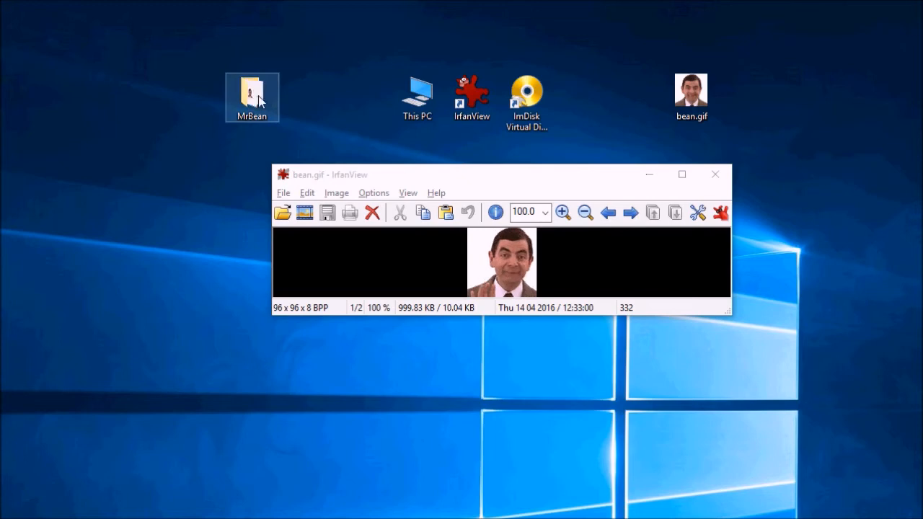
Step: Open the MrBean folder and scroll through the extracted bean_frame images
double_click(252, 94)
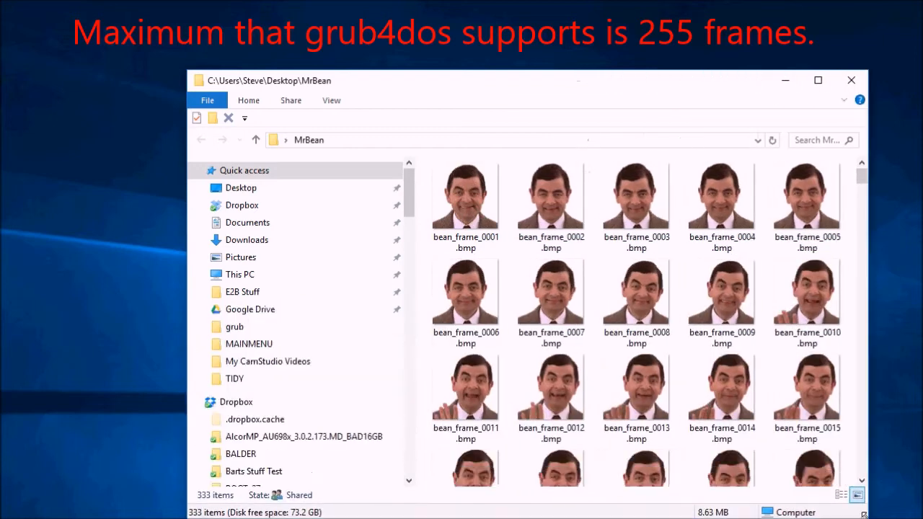
scroll(down, 3)
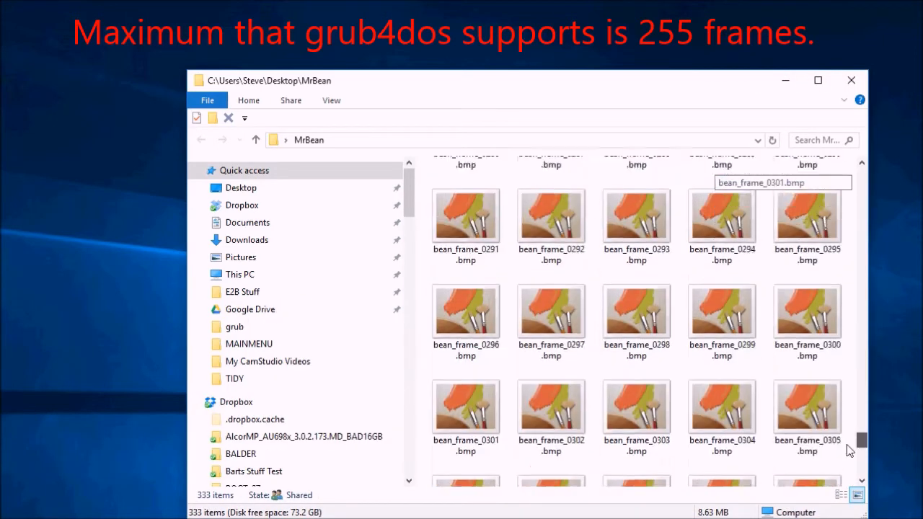
scroll(down, 3)
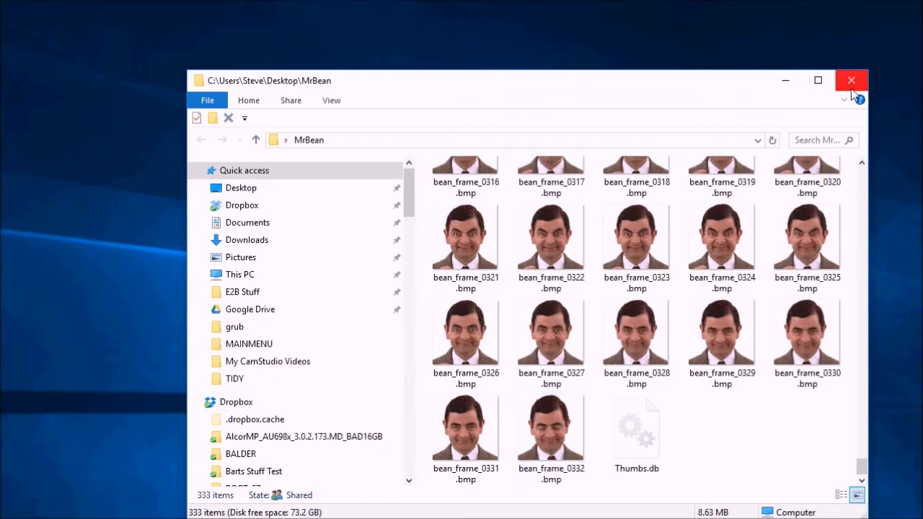
Step: Close Explorer and IrfanView, then reopen the MrBean folder and select all frames
click(852, 80)
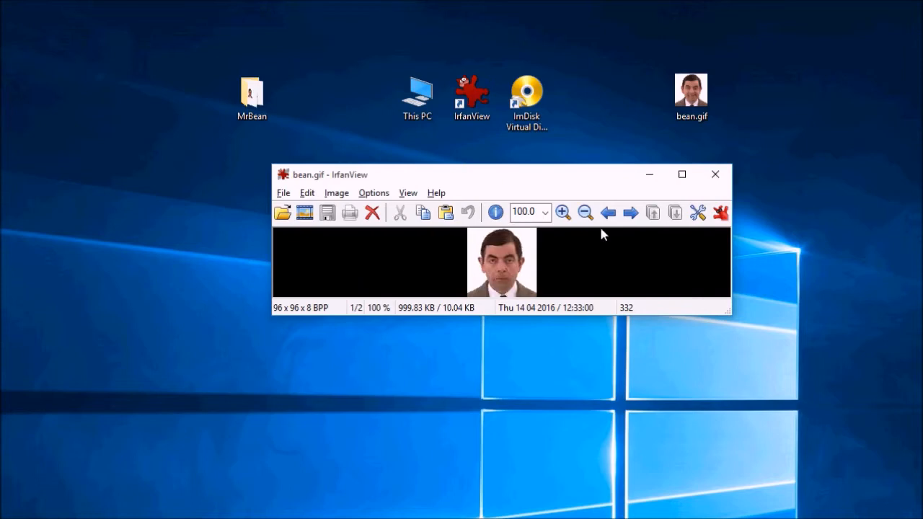
click(715, 174)
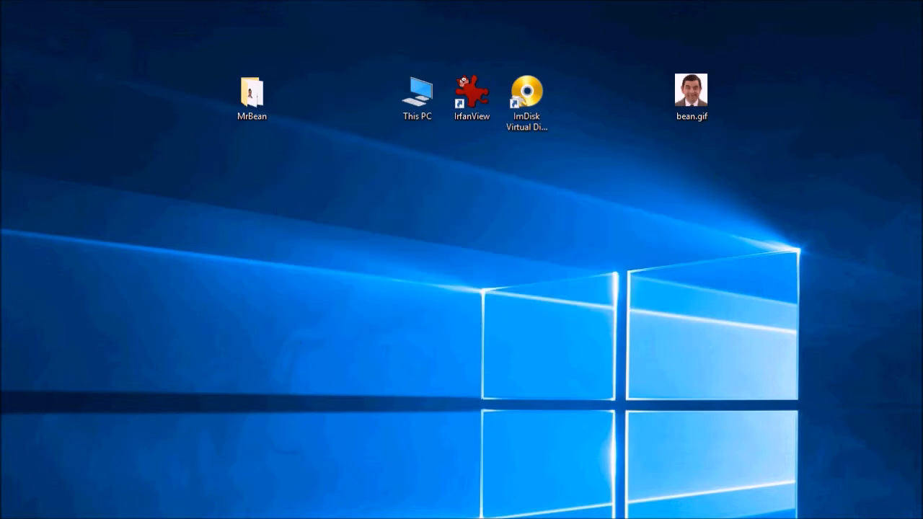
double_click(251, 94)
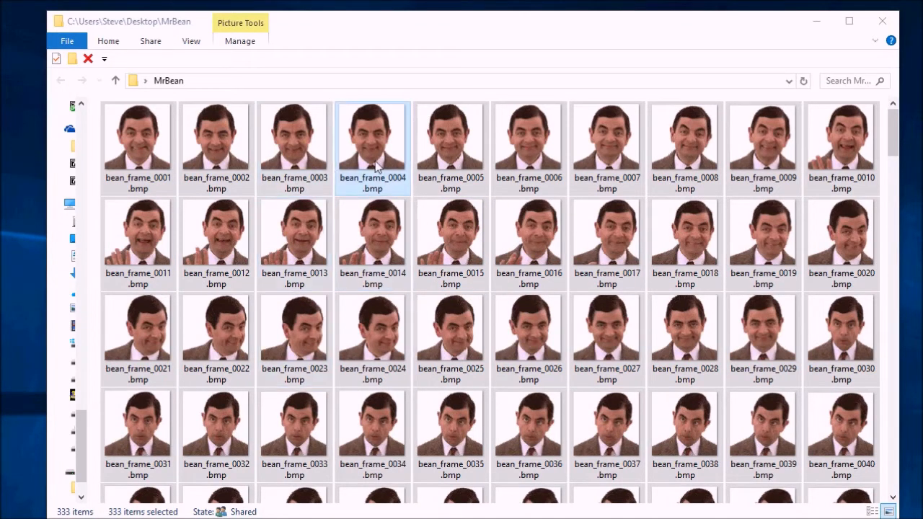
click(450, 332)
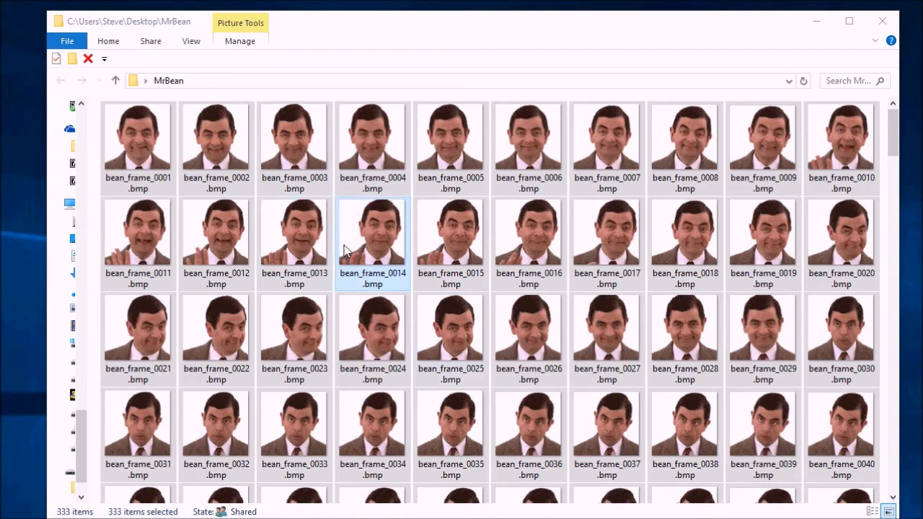
right_click(372, 238)
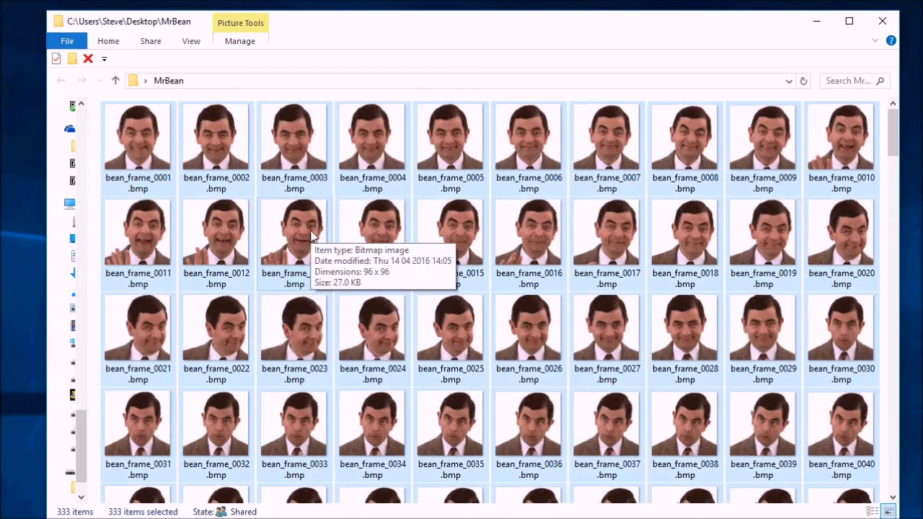
right_click(310, 234)
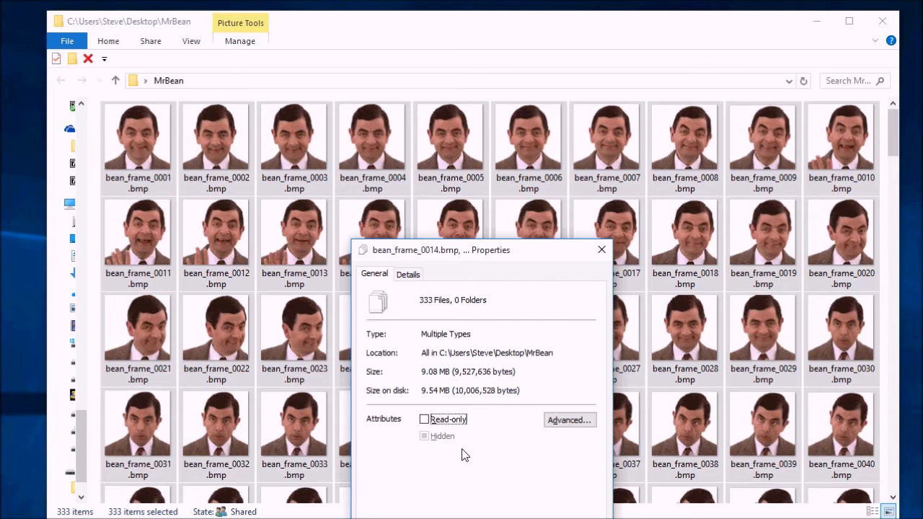
mouse_move(395, 393)
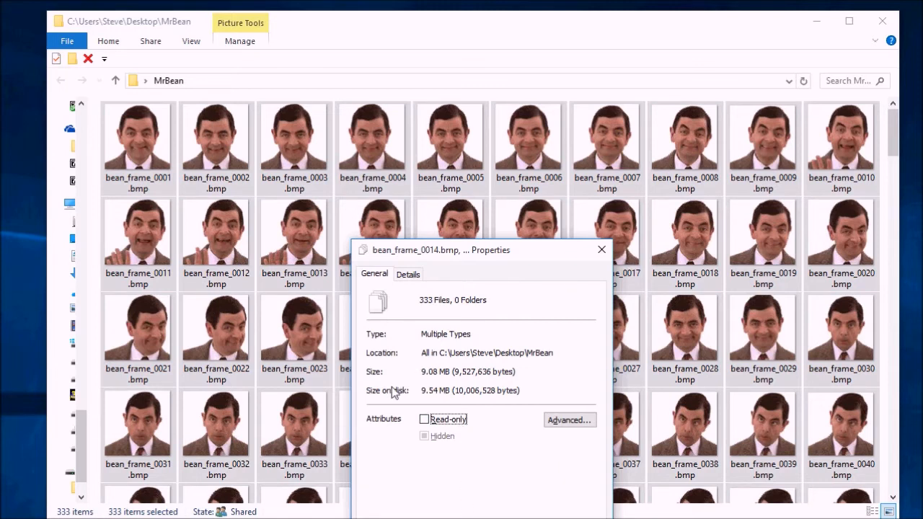
mouse_move(440, 400)
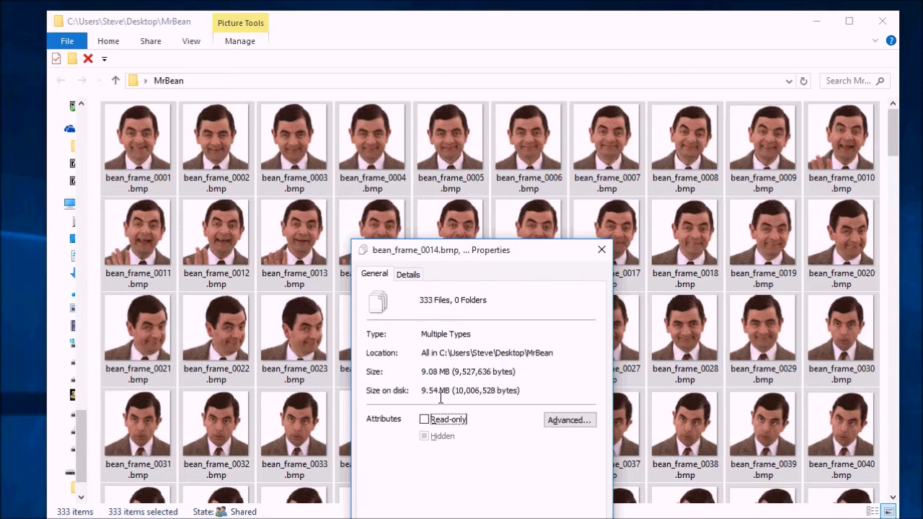
mouse_move(479, 466)
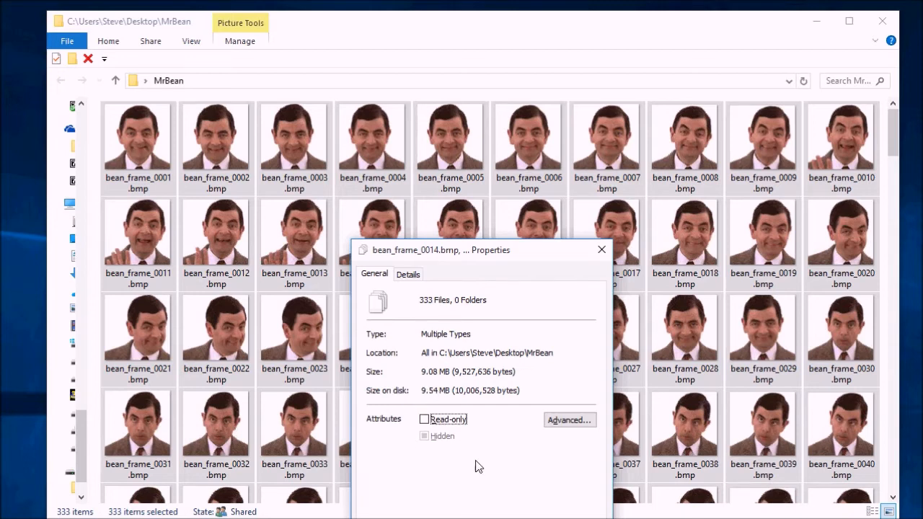
click(601, 250)
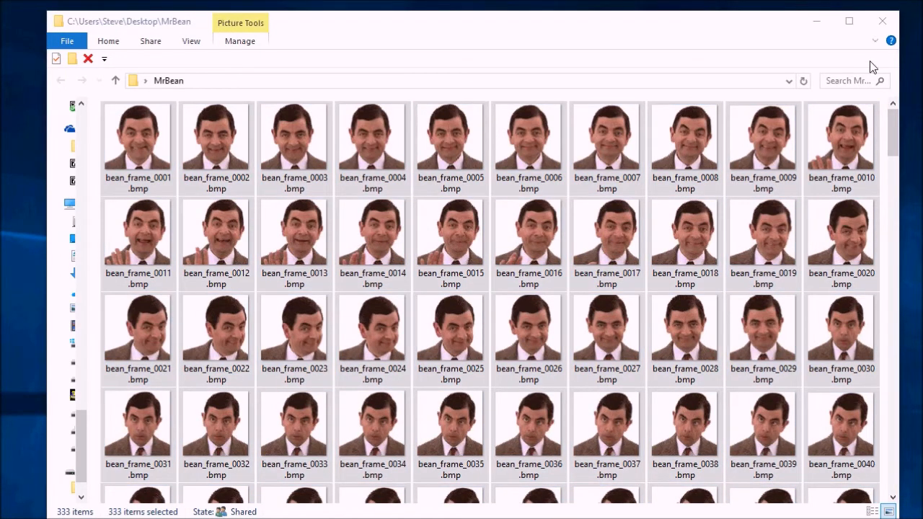
mouse_move(882, 21)
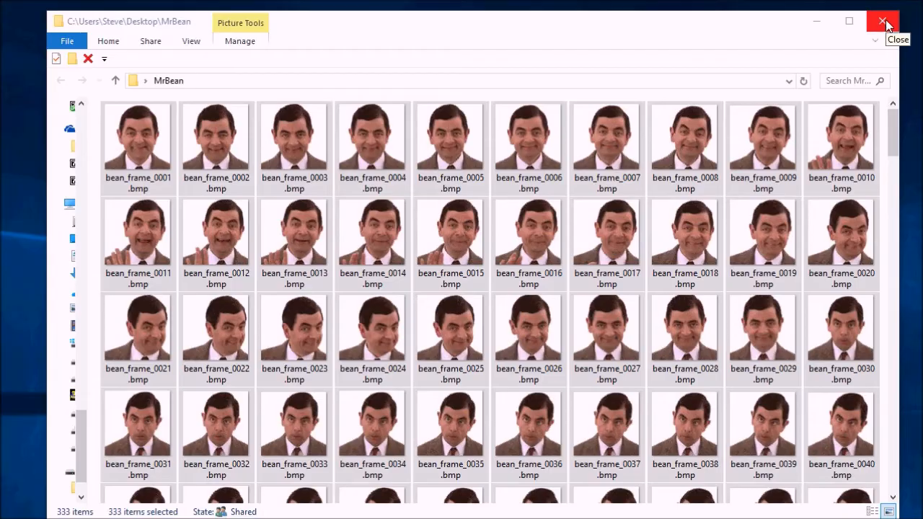
Step: Mount bean.ima in ImDisk as a 10 MB virtual floppy on drive G:
click(885, 21)
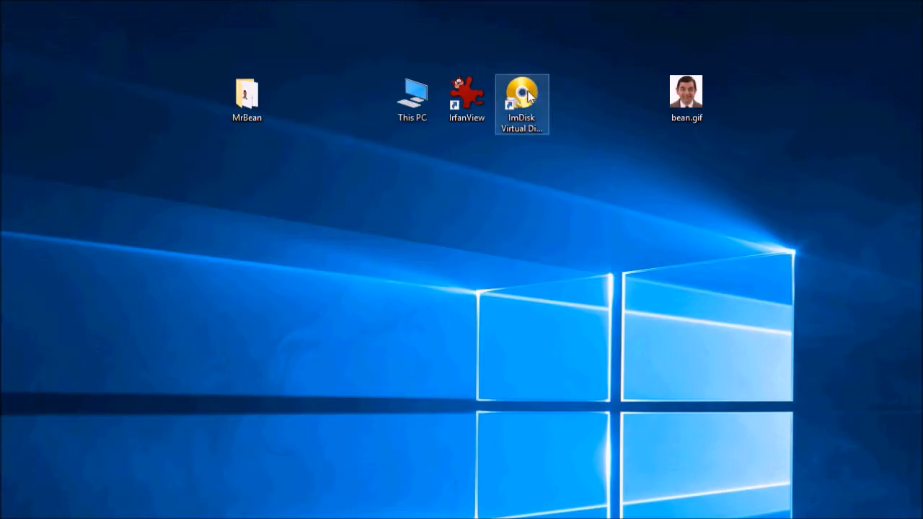
double_click(520, 93)
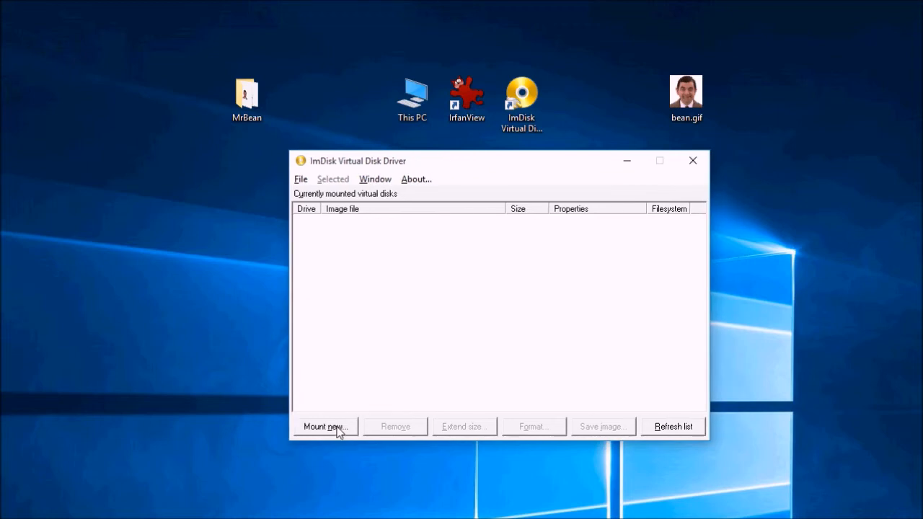
click(325, 426)
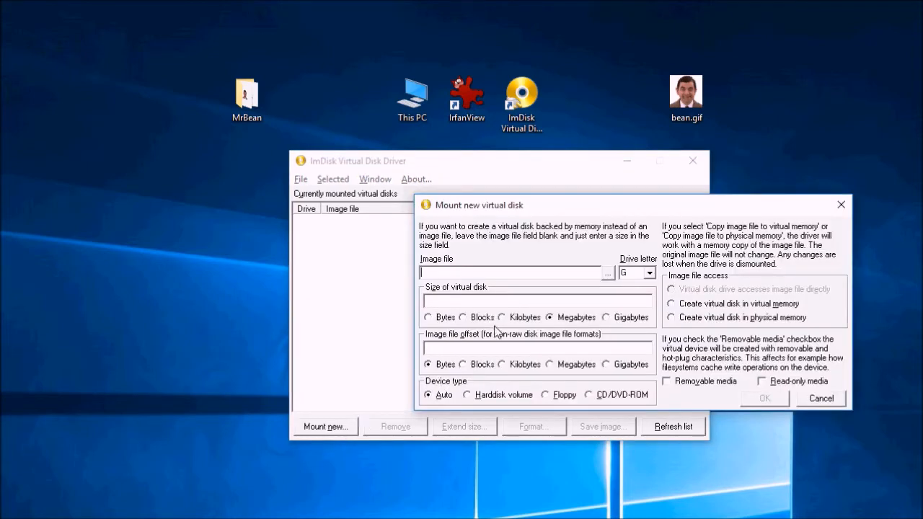
click(608, 273)
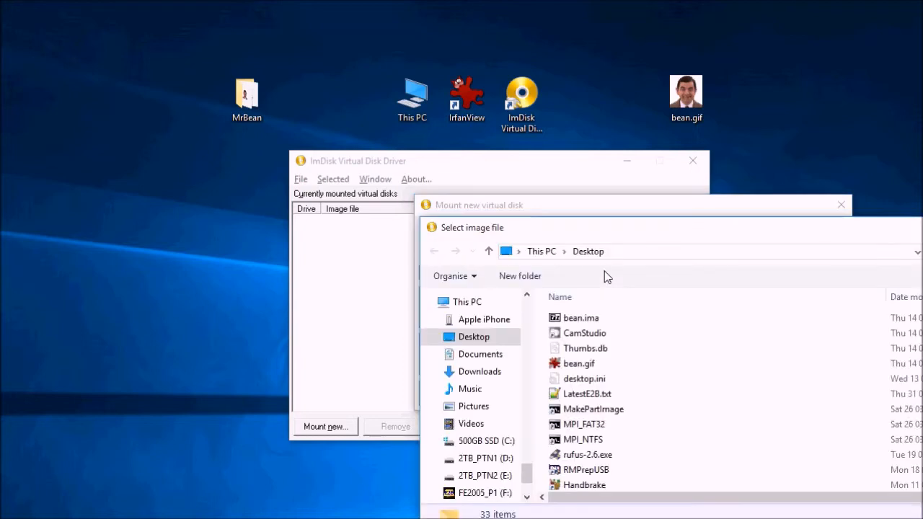
double_click(581, 317)
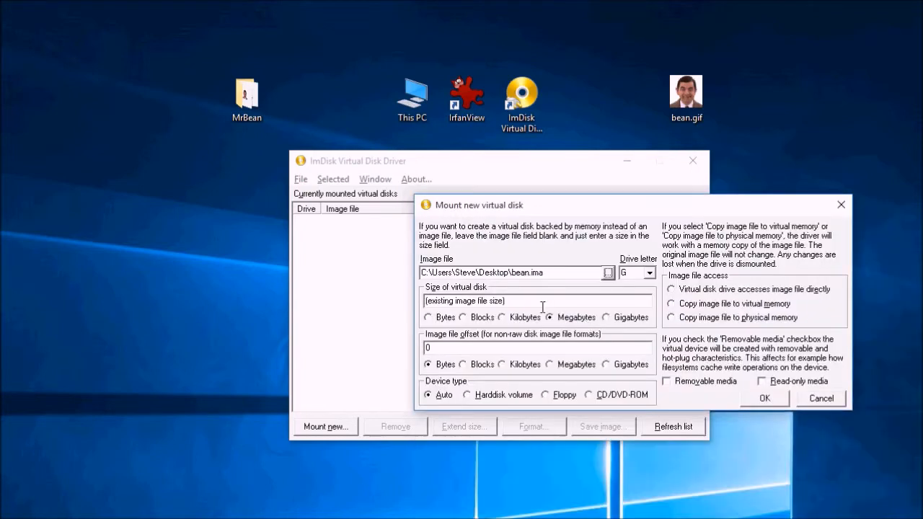
mouse_move(503, 287)
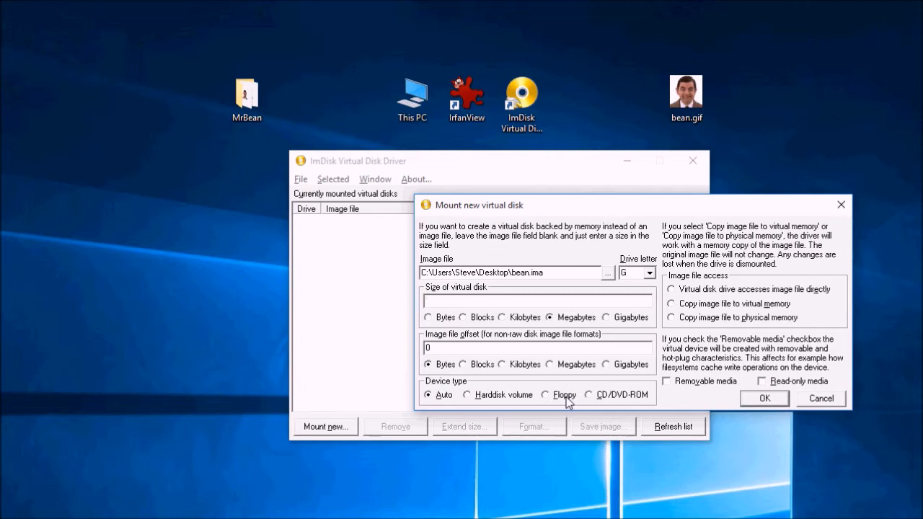
text(10)
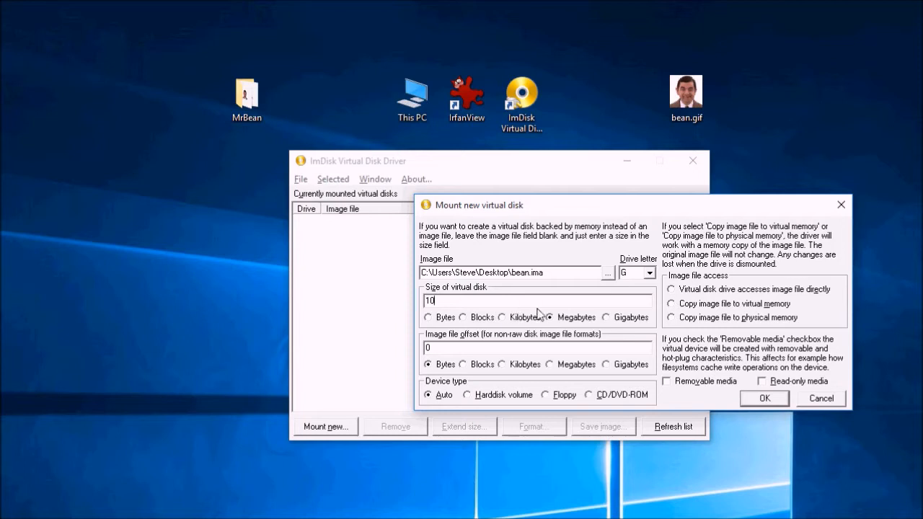
click(550, 317)
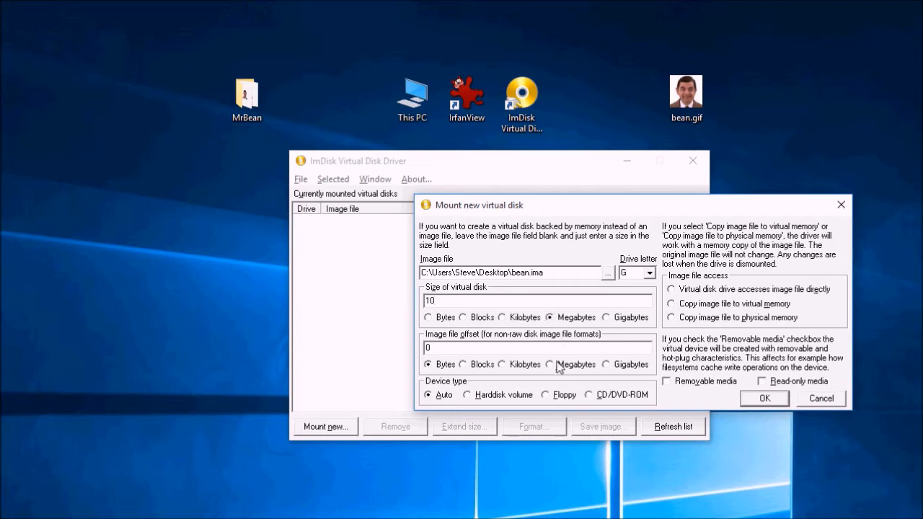
mouse_move(565, 340)
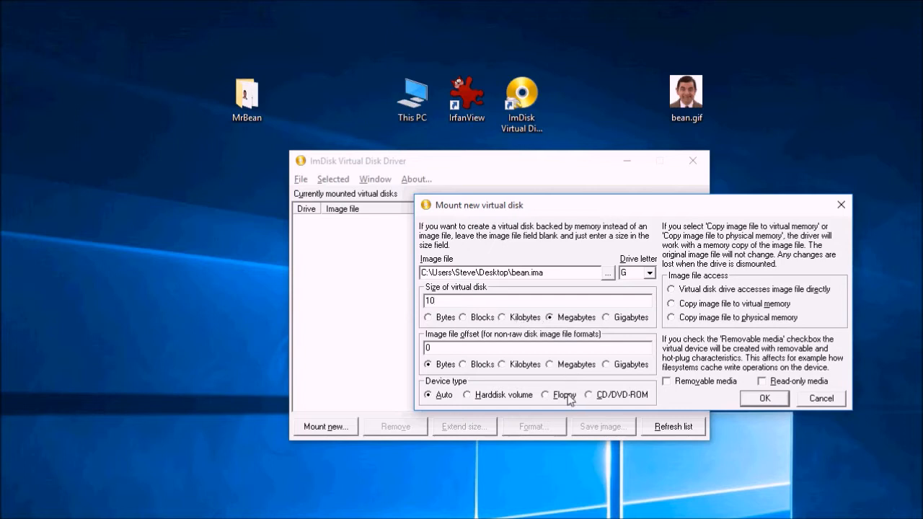
click(546, 394)
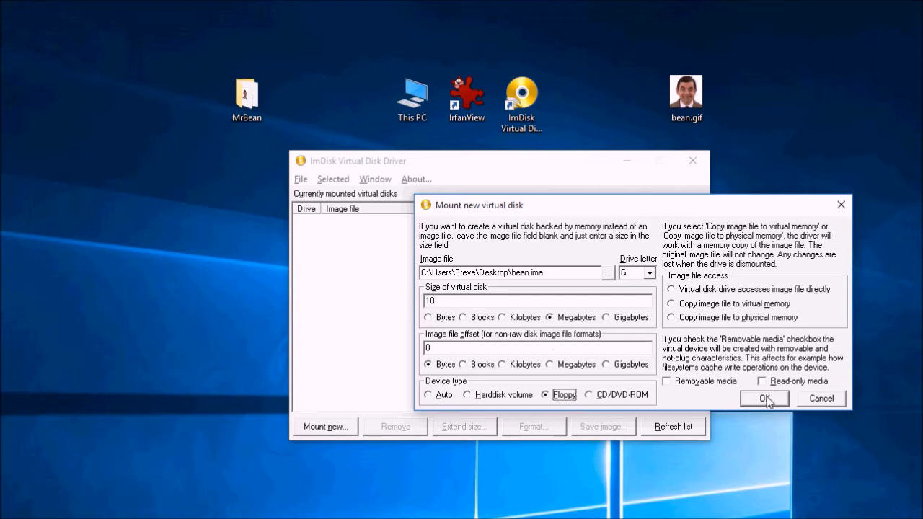
click(764, 399)
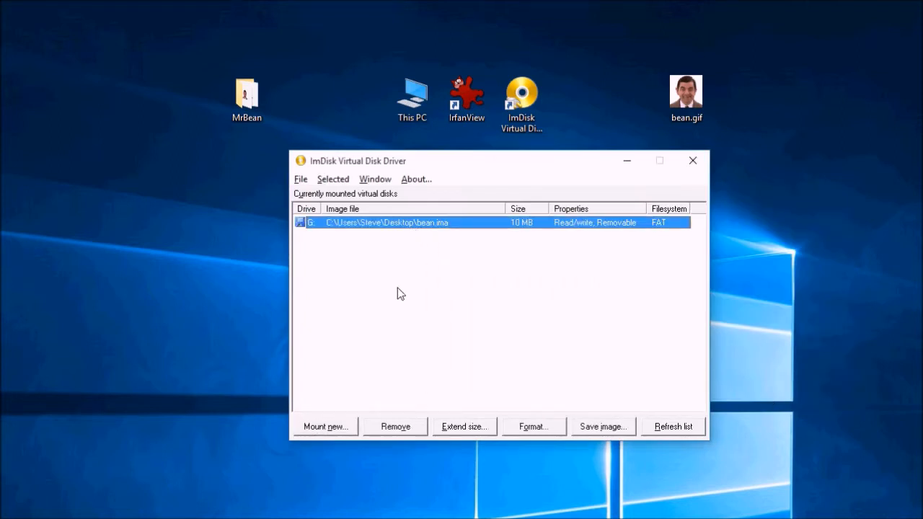
mouse_move(367, 229)
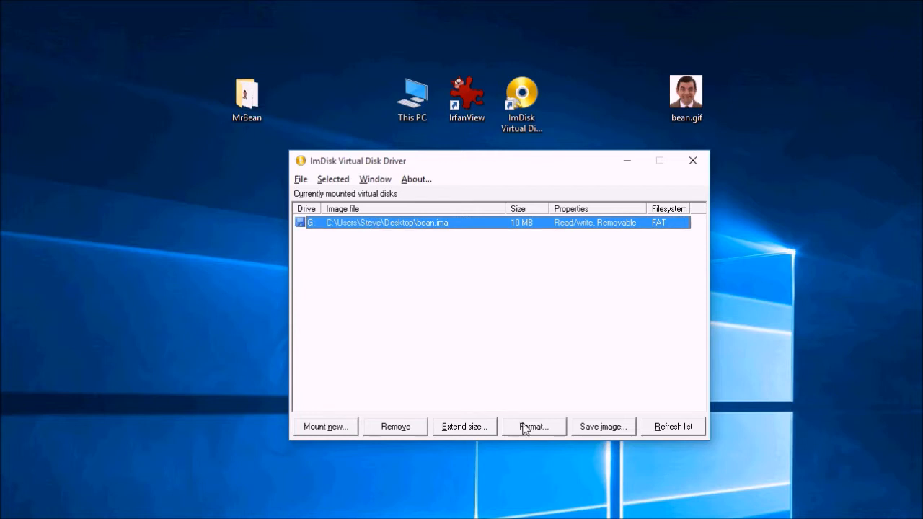
Step: Quick-format drive G: with volume label BEAN
click(533, 426)
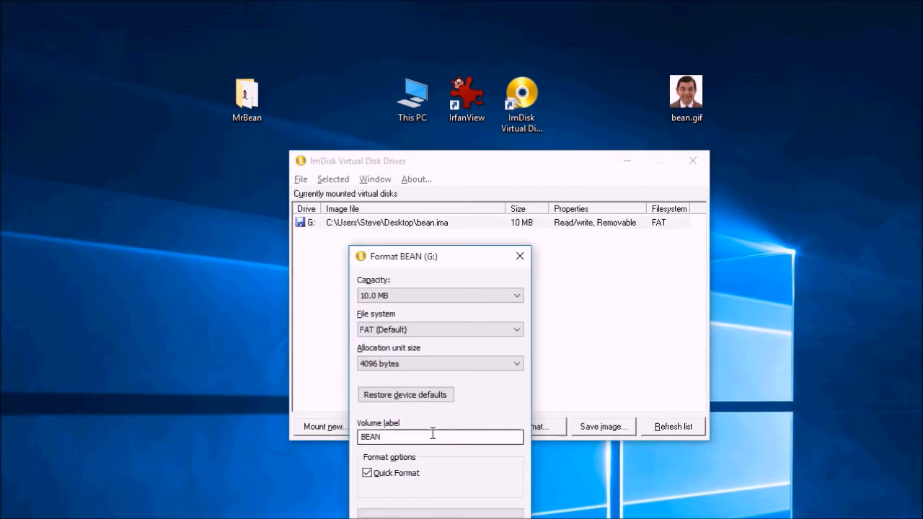
triple_click(440, 437)
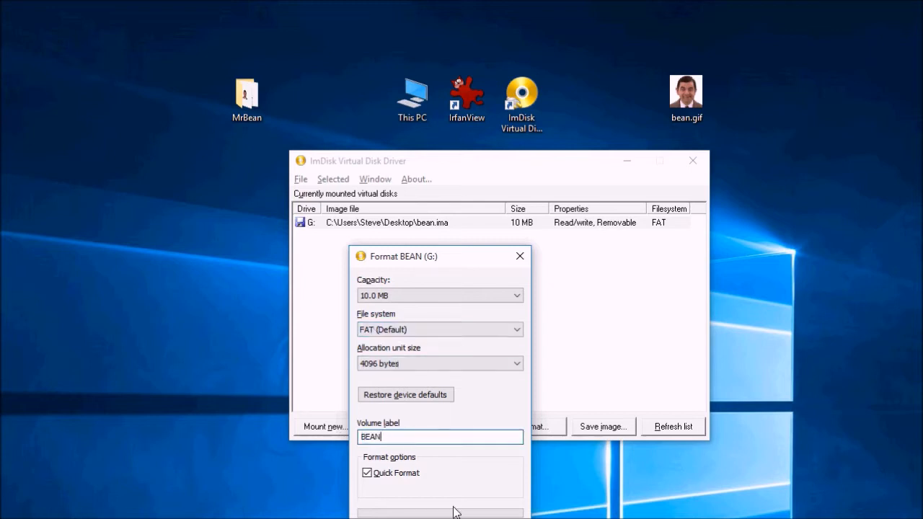
click(439, 514)
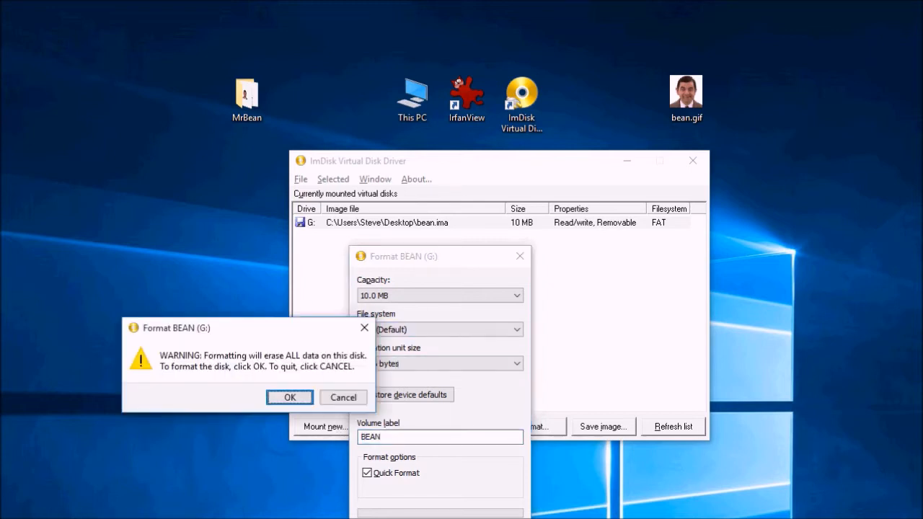
click(289, 398)
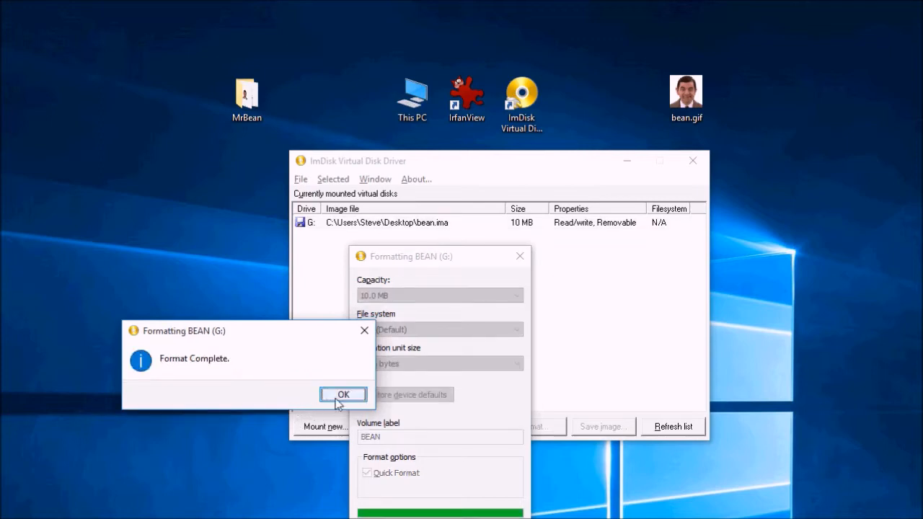
click(343, 394)
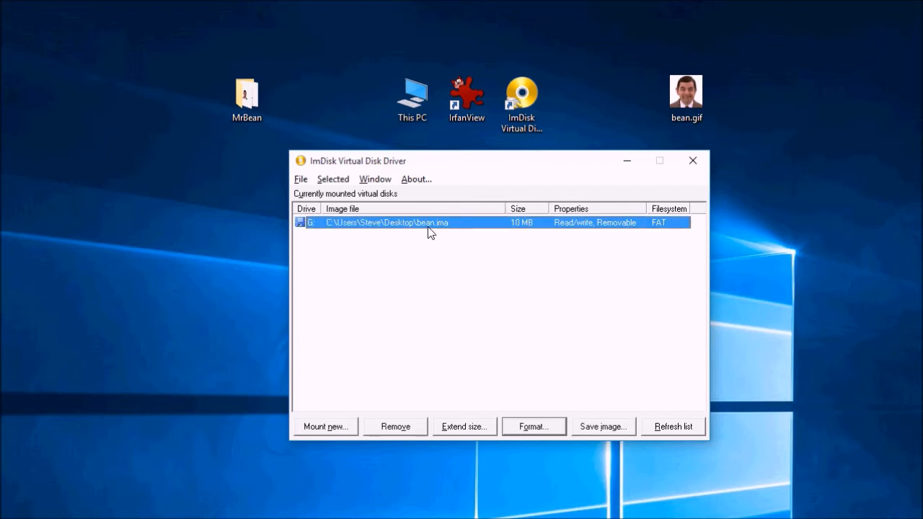
mouse_move(238, 346)
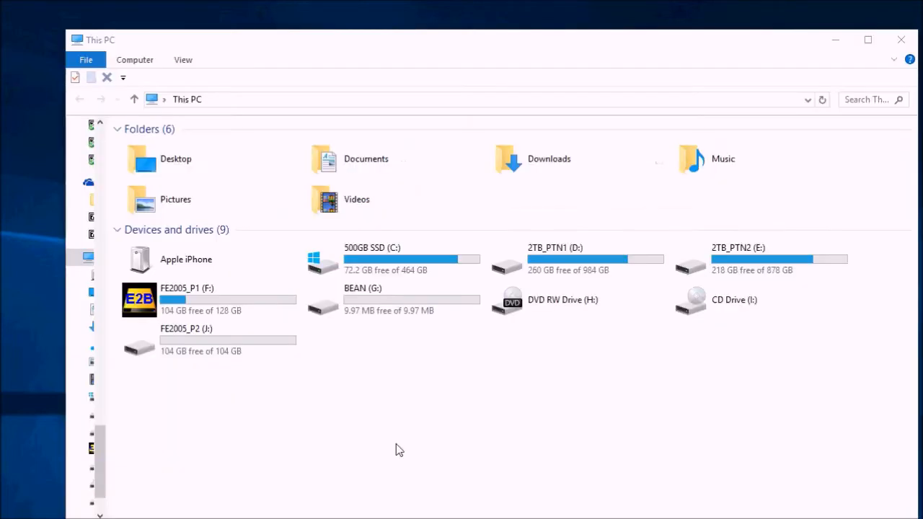
Step: Create a folder named 'bean' on the BEAN (G:) drive and open it
double_click(363, 300)
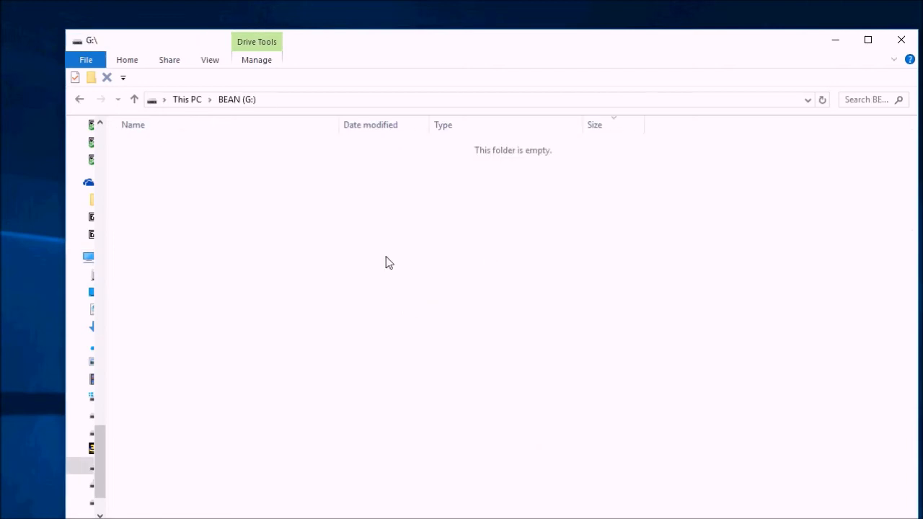
right_click(389, 262)
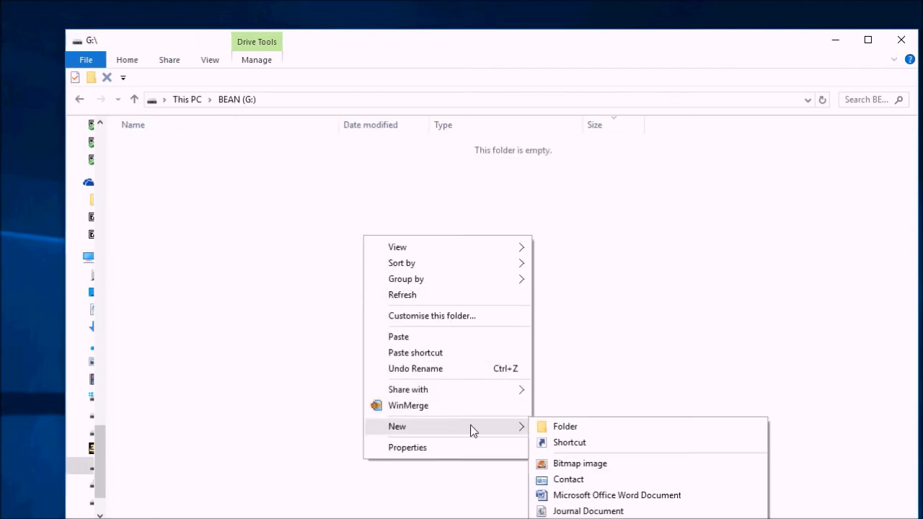
click(564, 426)
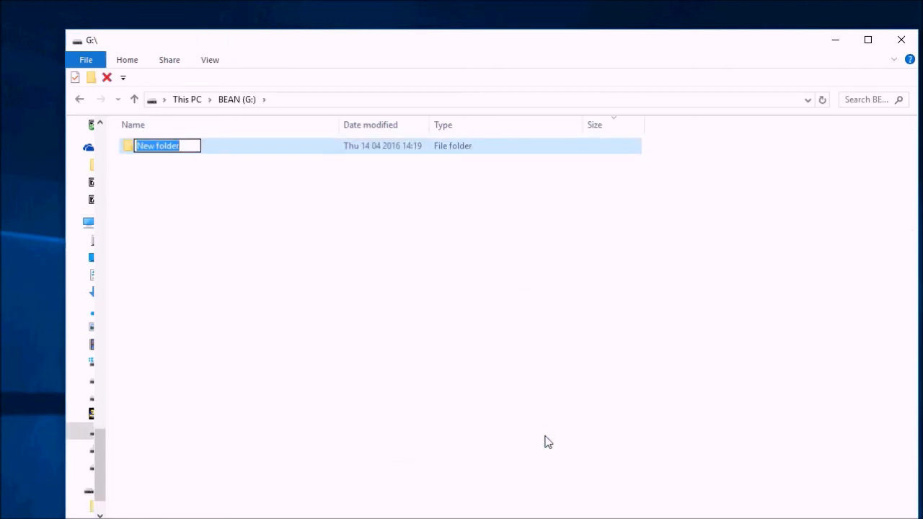
text(bean)
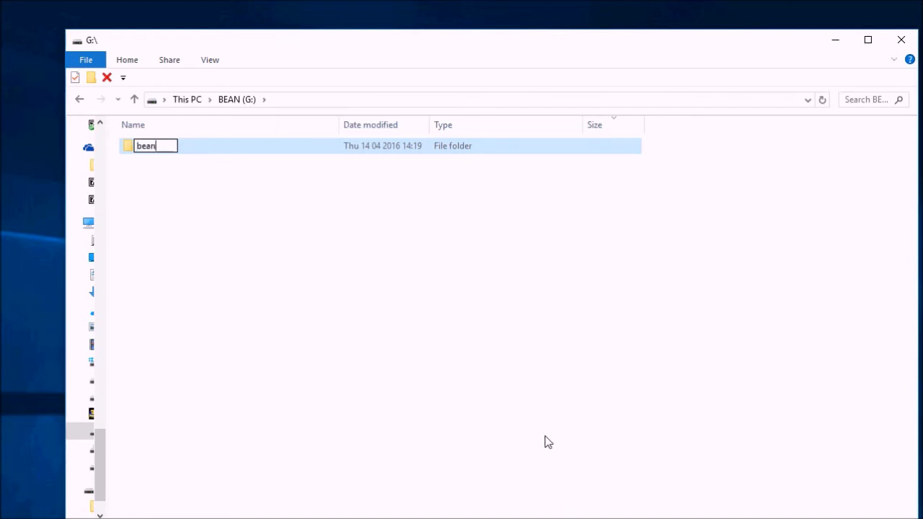
key(Return)
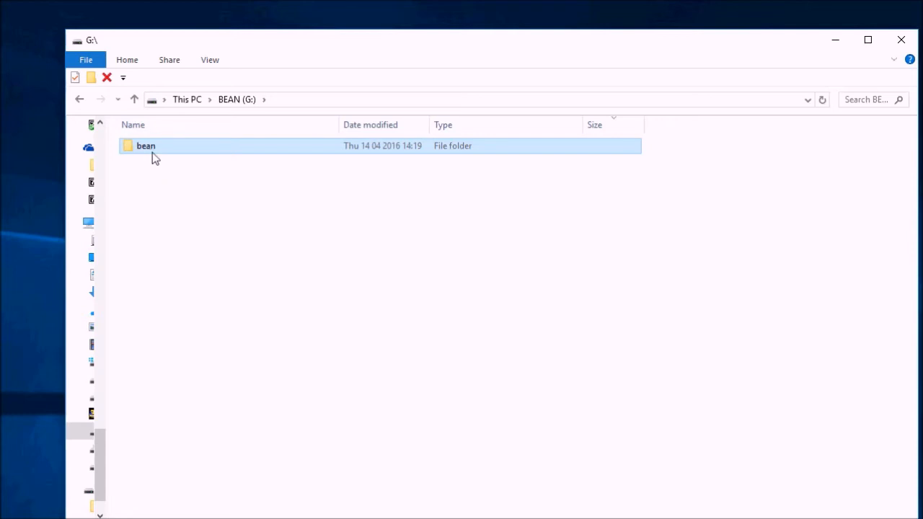
double_click(145, 145)
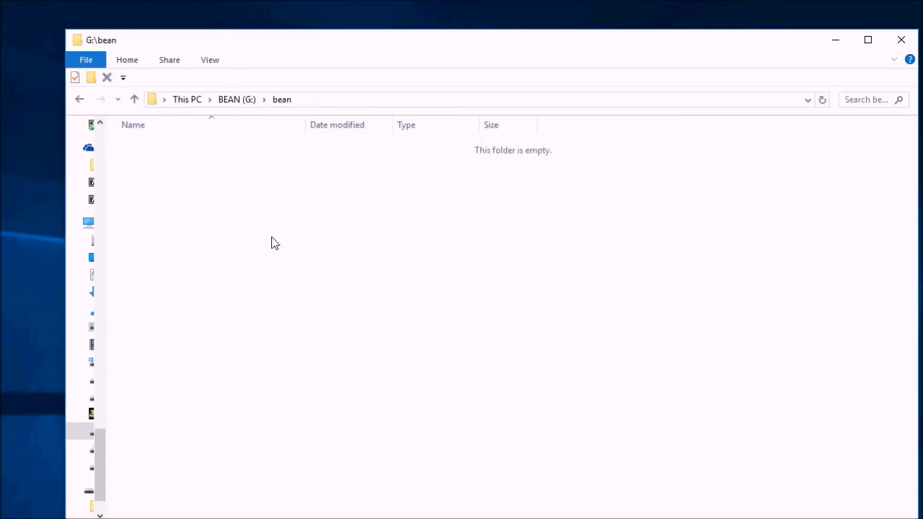
mouse_move(310, 107)
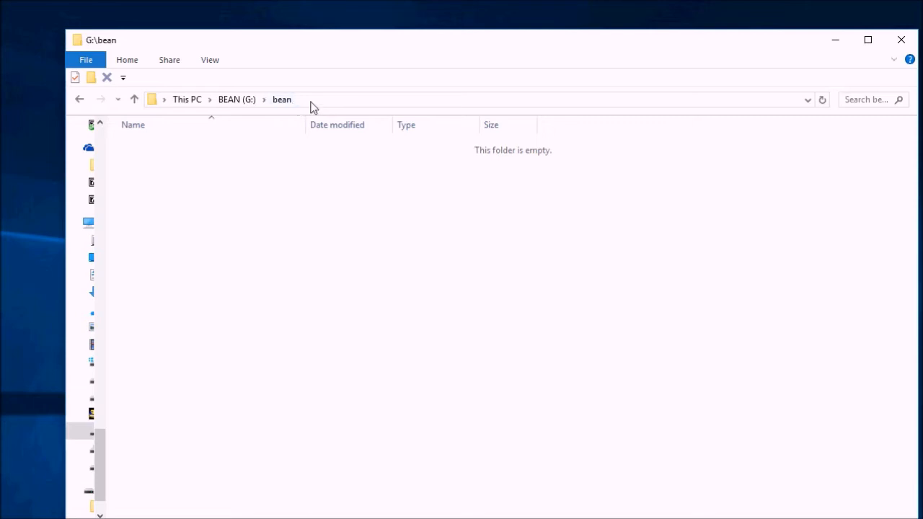
mouse_move(301, 210)
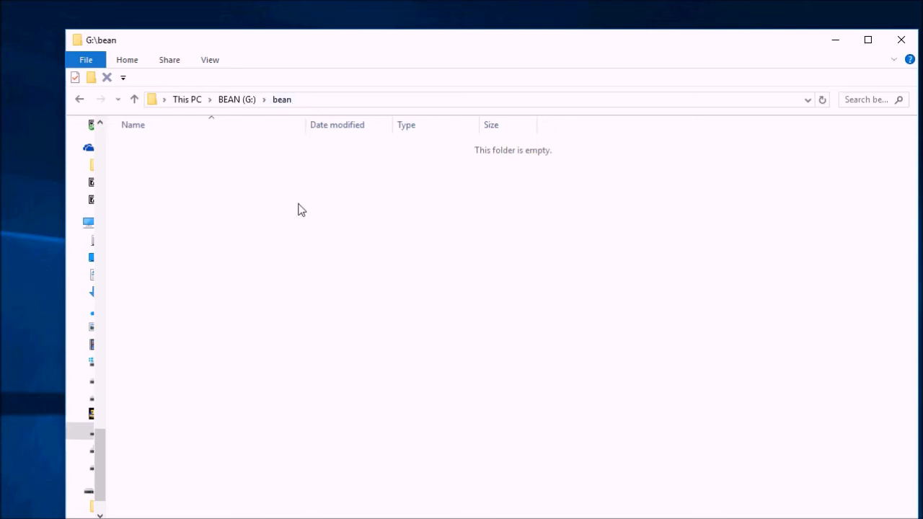
mouse_move(307, 198)
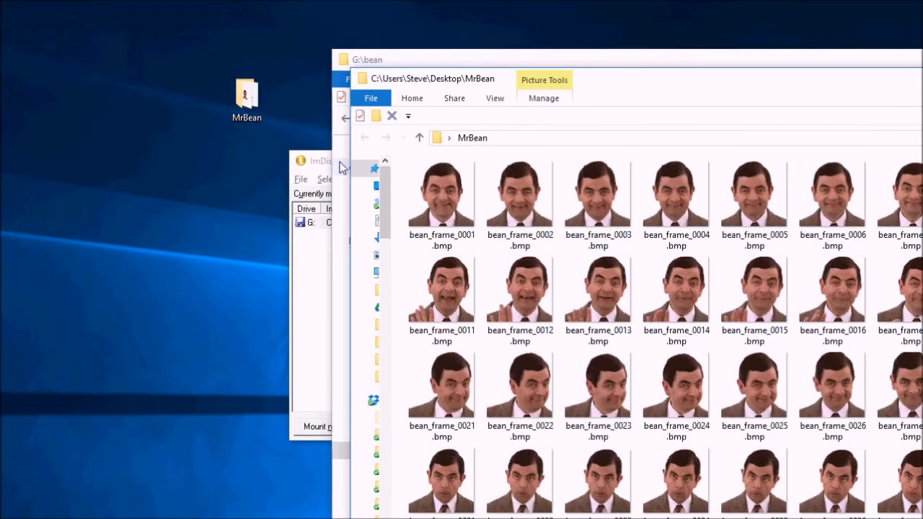
Step: Copy the selected Mr Bean frame images from the MrBean folder
click(520, 191)
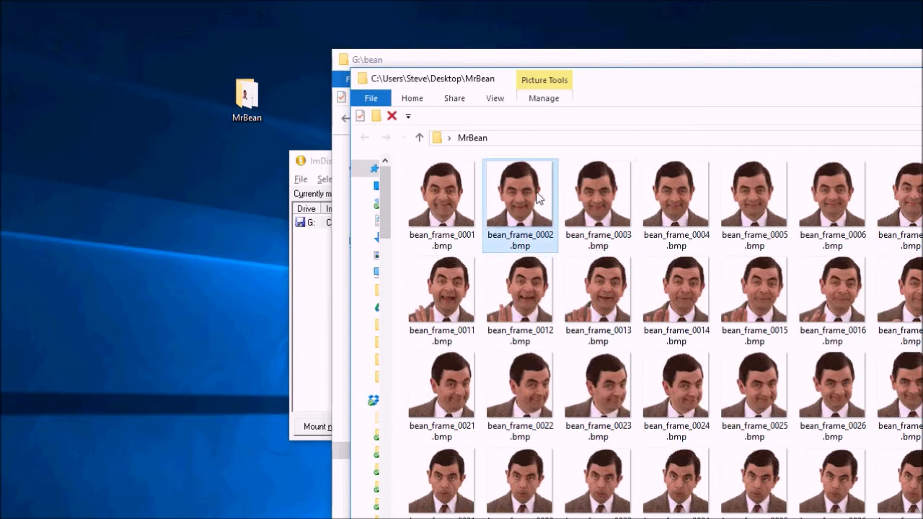
right_click(520, 194)
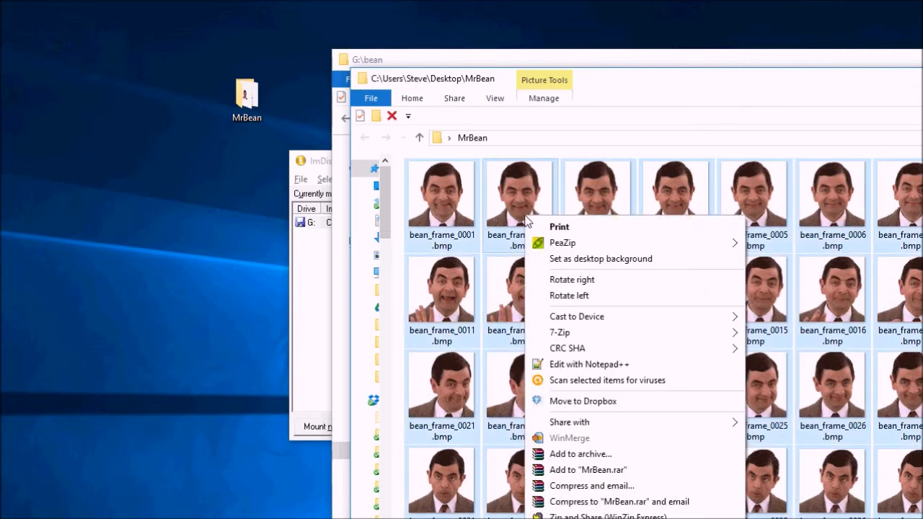
click(611, 117)
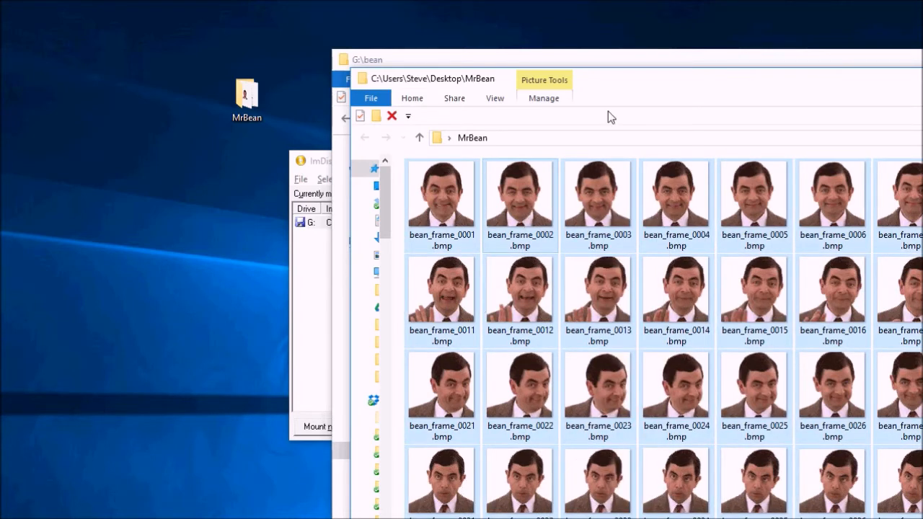
mouse_move(407, 83)
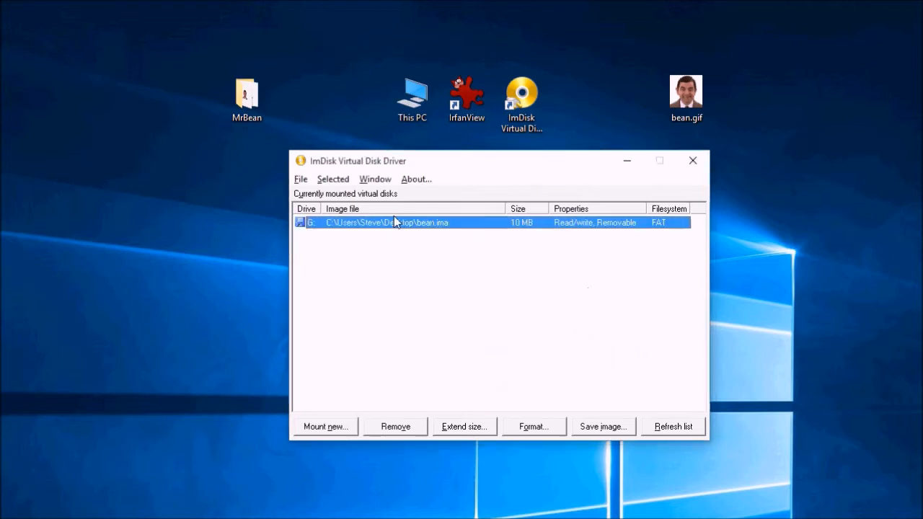
mouse_move(393, 438)
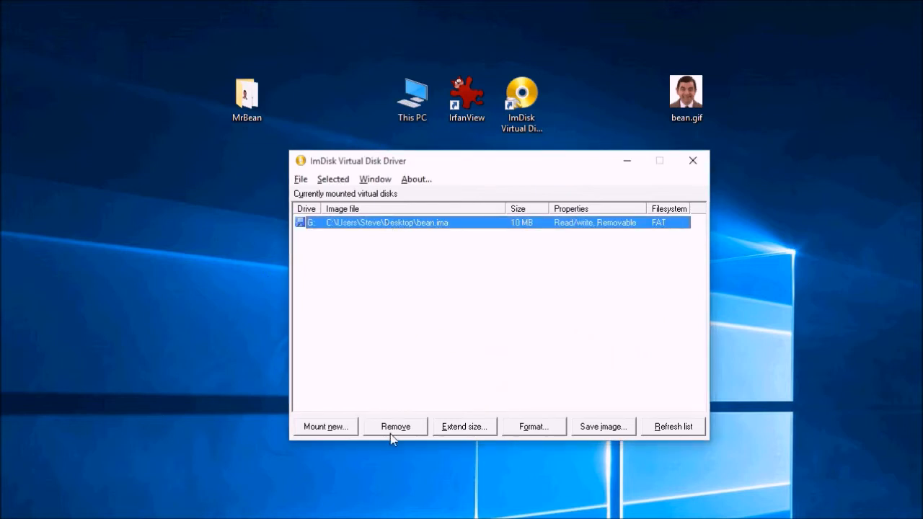
mouse_move(407, 429)
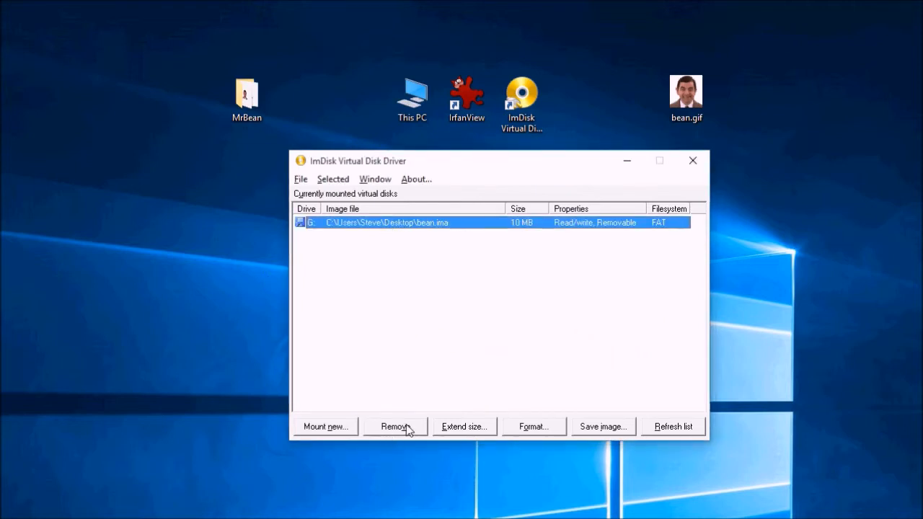
Step: Force-dismount the bean.ima G: drive in ImDisk
click(395, 426)
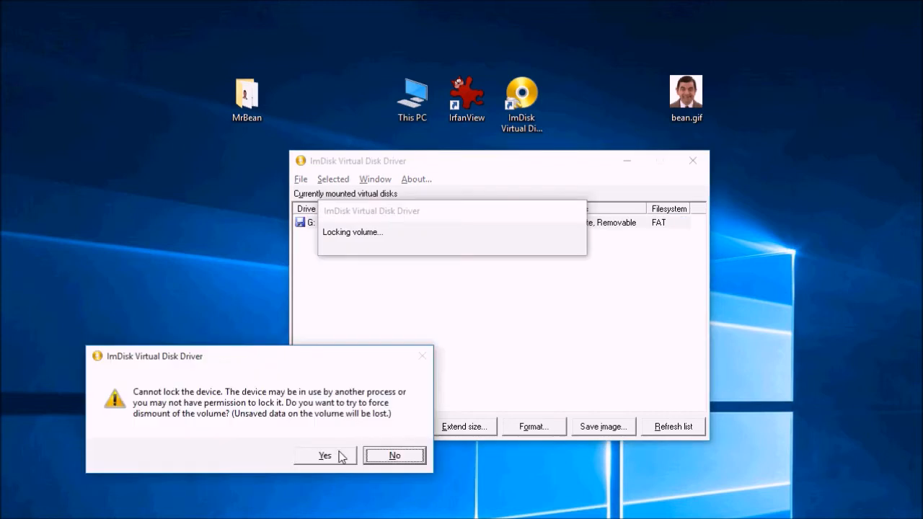
click(324, 456)
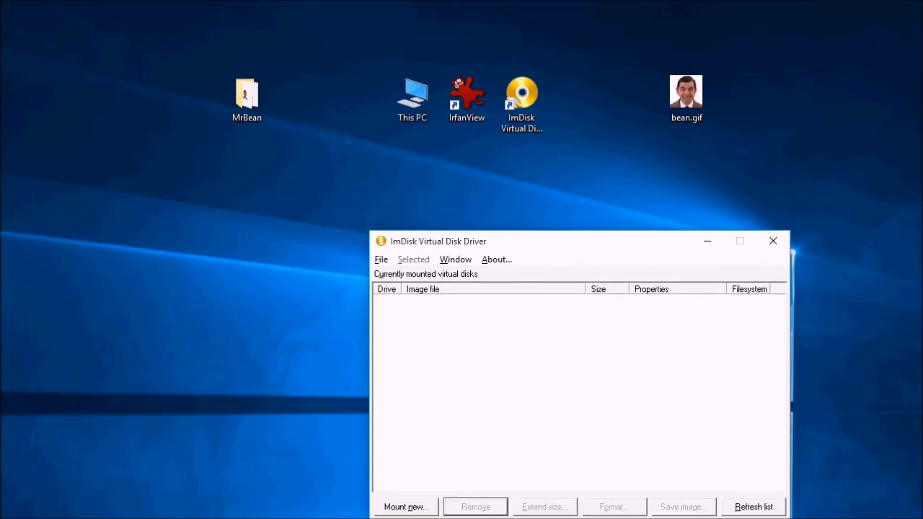
mouse_move(301, 164)
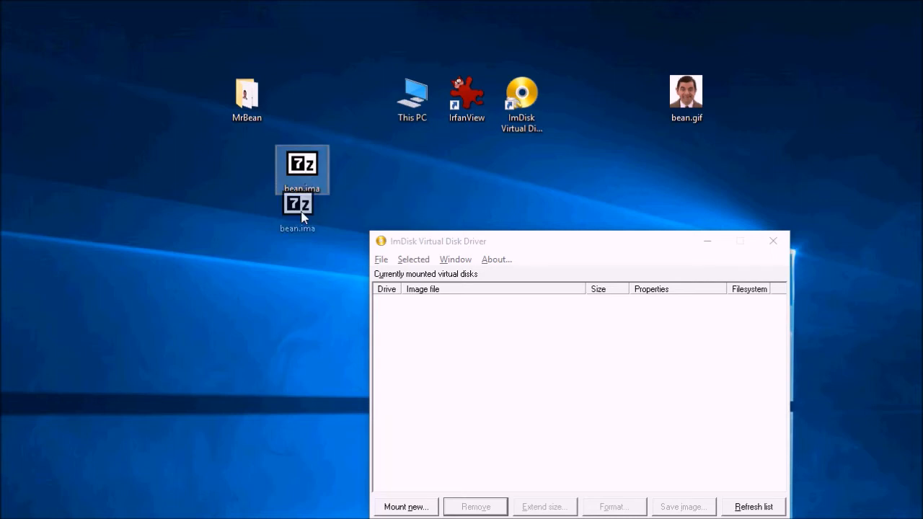
double_click(297, 212)
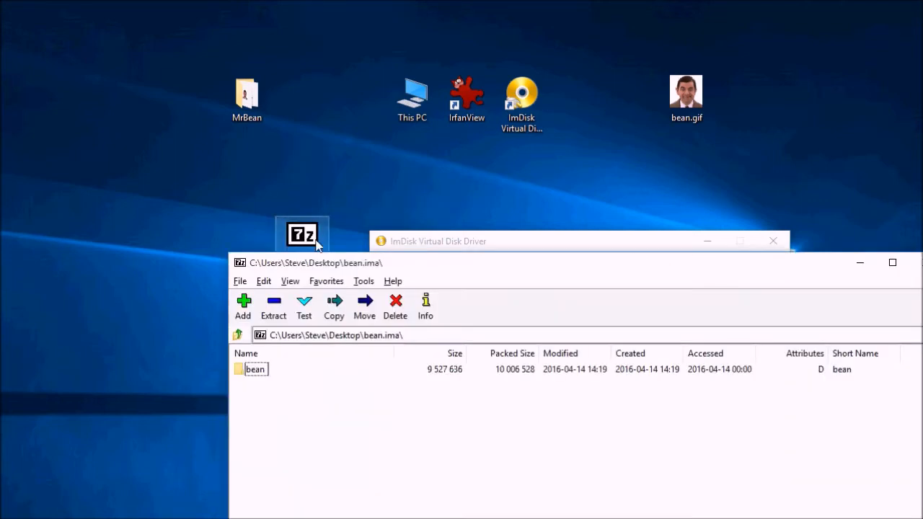
click(255, 370)
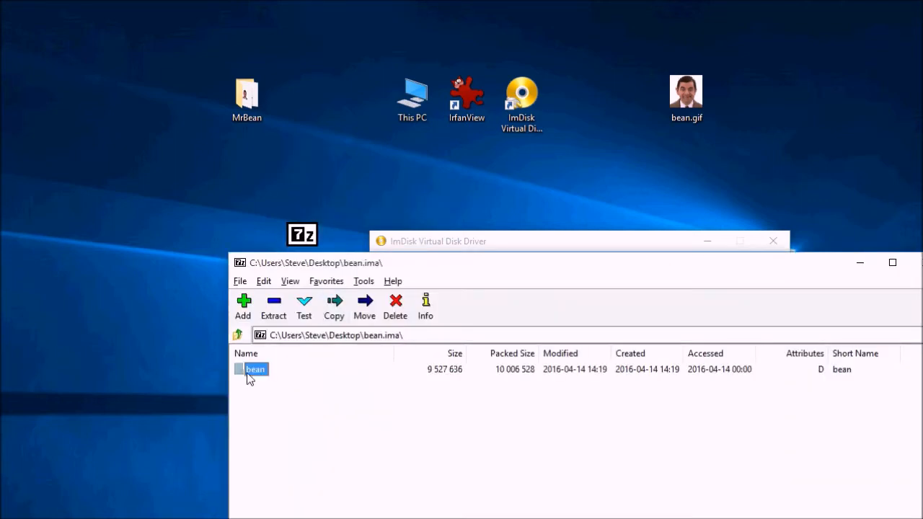
double_click(254, 370)
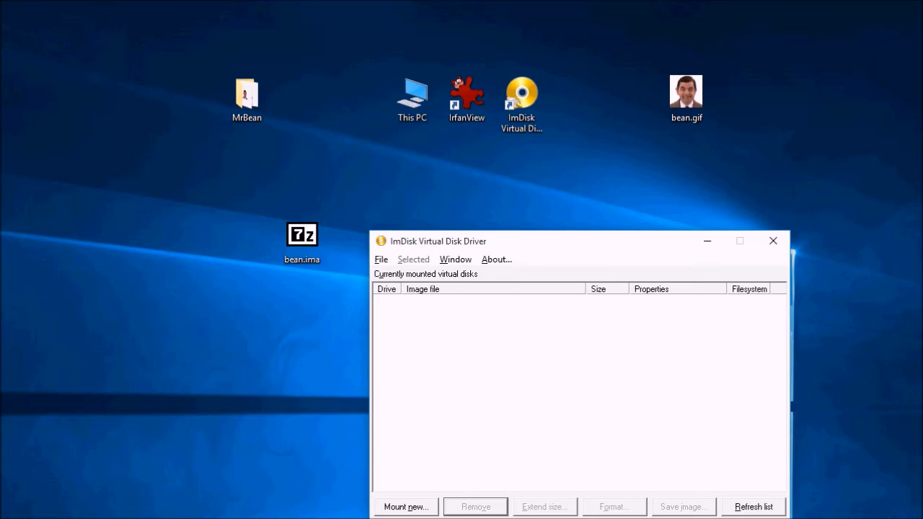
click(772, 241)
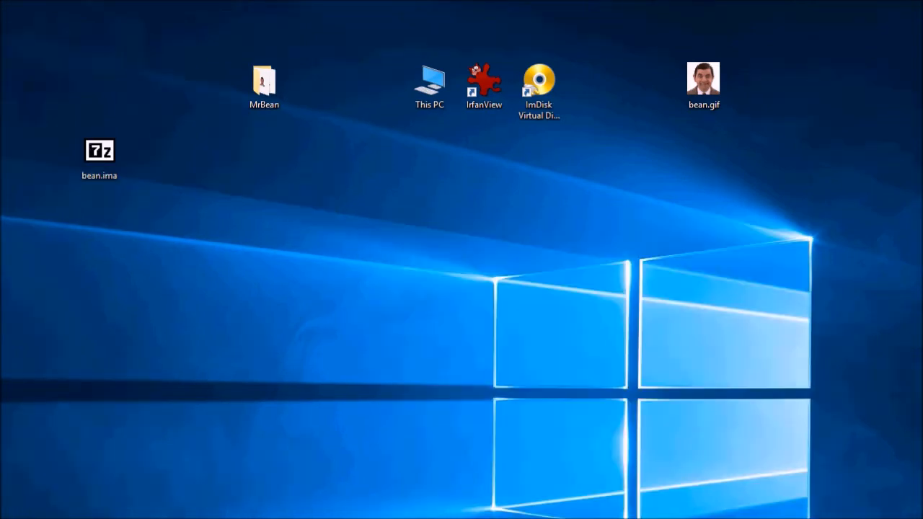
Step: Check bean.ima's properties and close them without changes
click(99, 152)
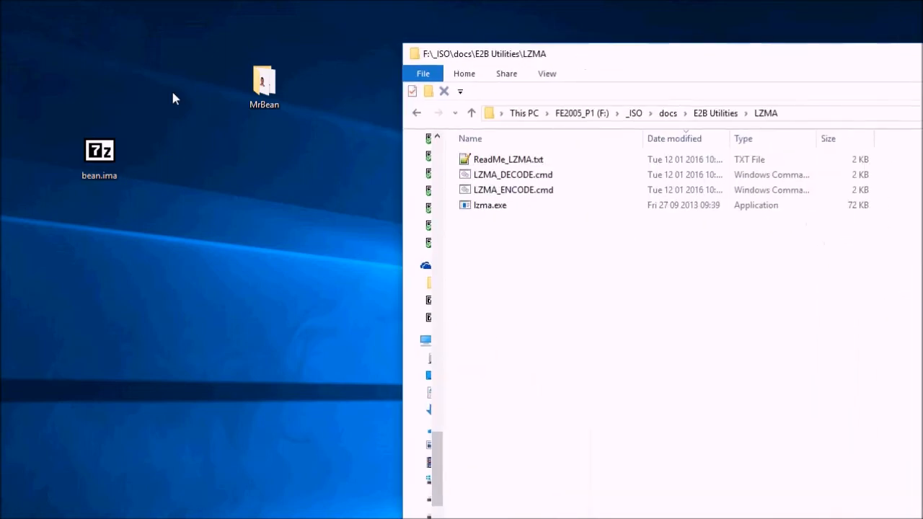
right_click(99, 151)
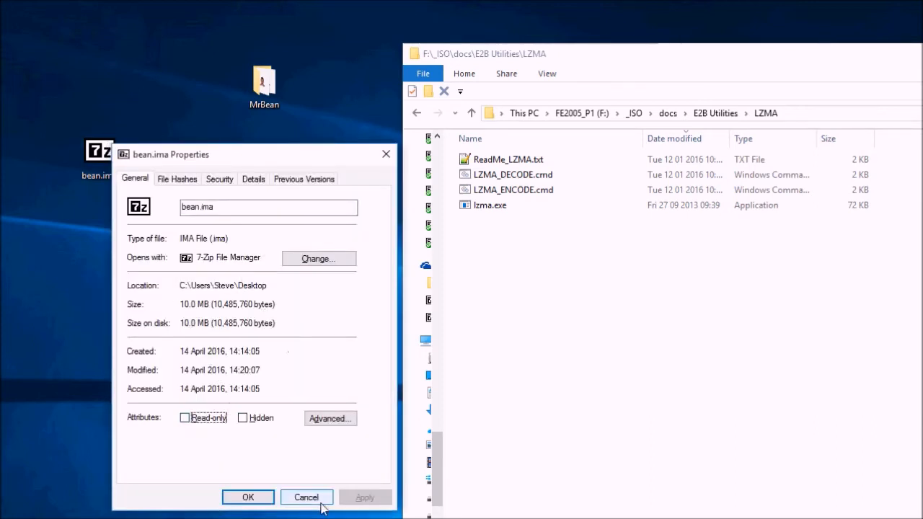
click(306, 497)
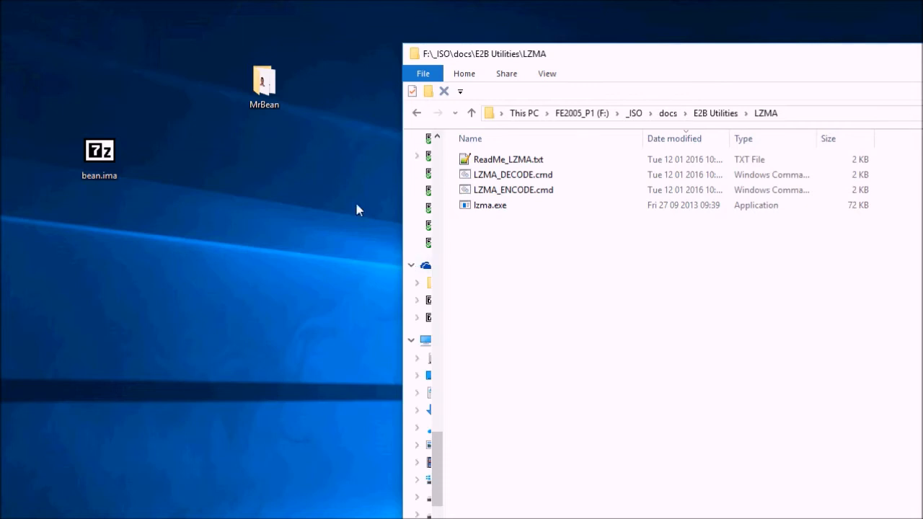
mouse_move(608, 131)
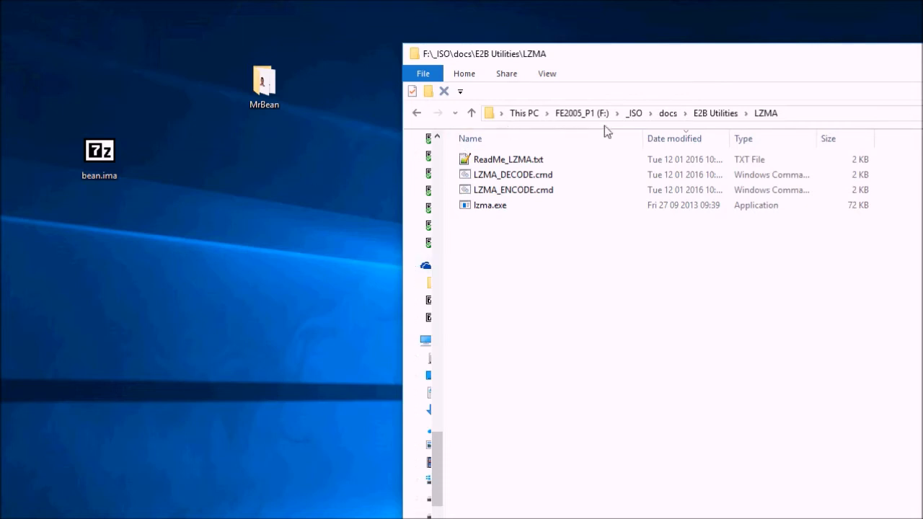
mouse_move(668, 113)
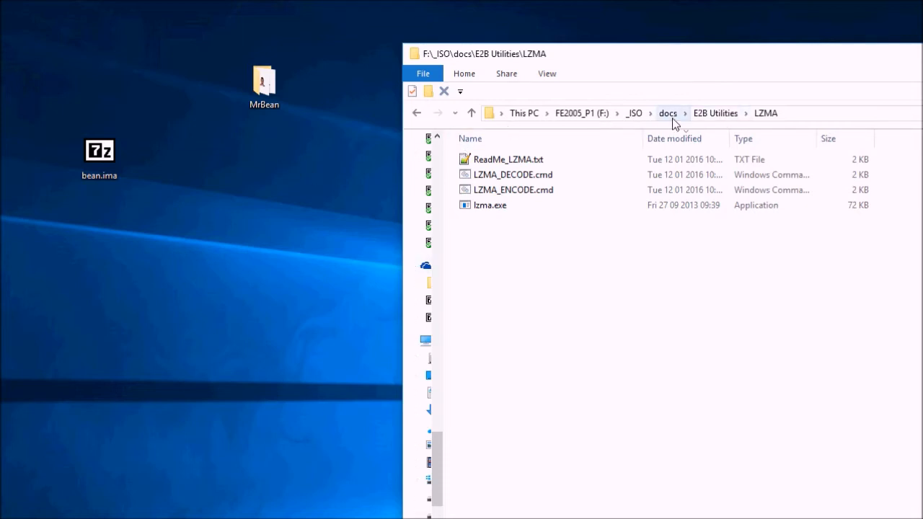
mouse_move(703, 120)
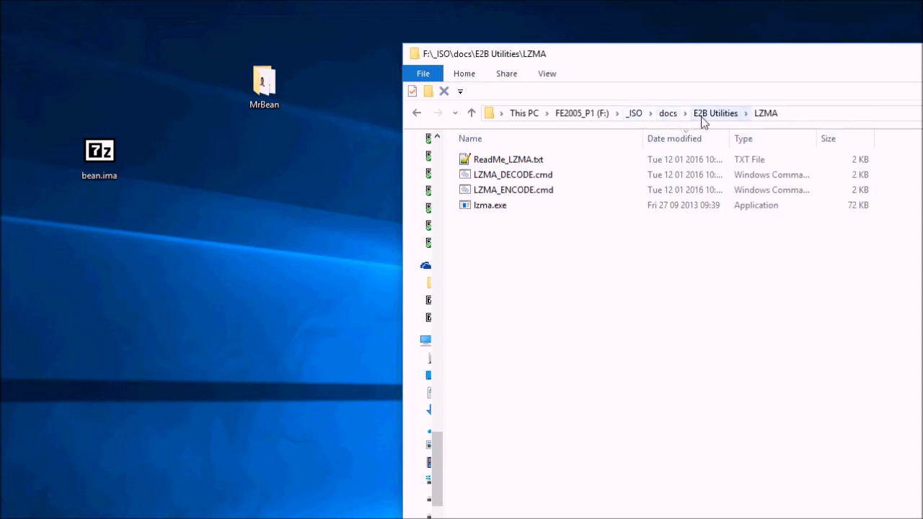
mouse_move(764, 121)
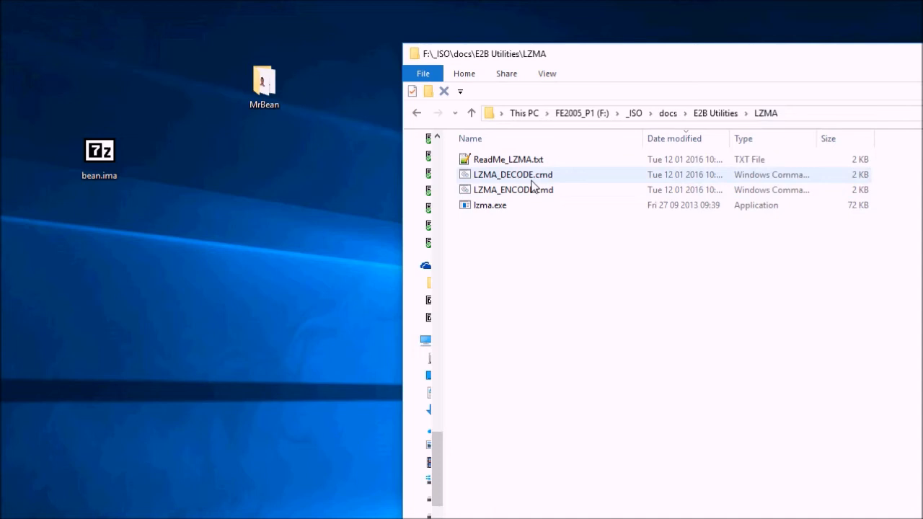
Step: Compress bean.ima by dropping it onto LZMA_ENCODE.cmd in the LZMA folder
click(513, 190)
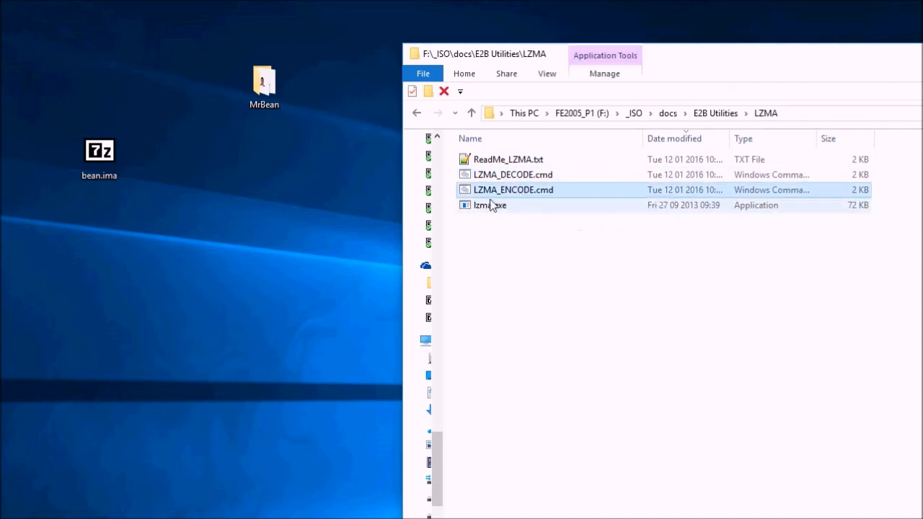
click(98, 151)
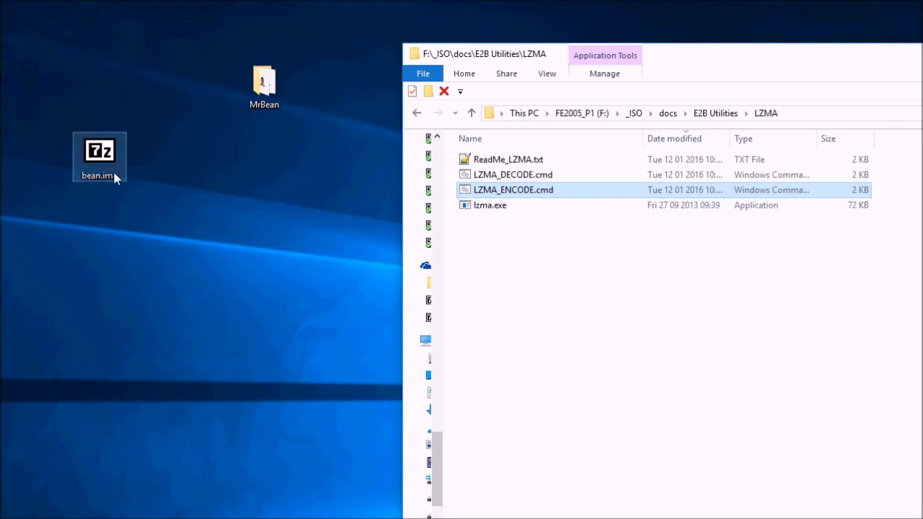
drag(99, 152, 494, 205)
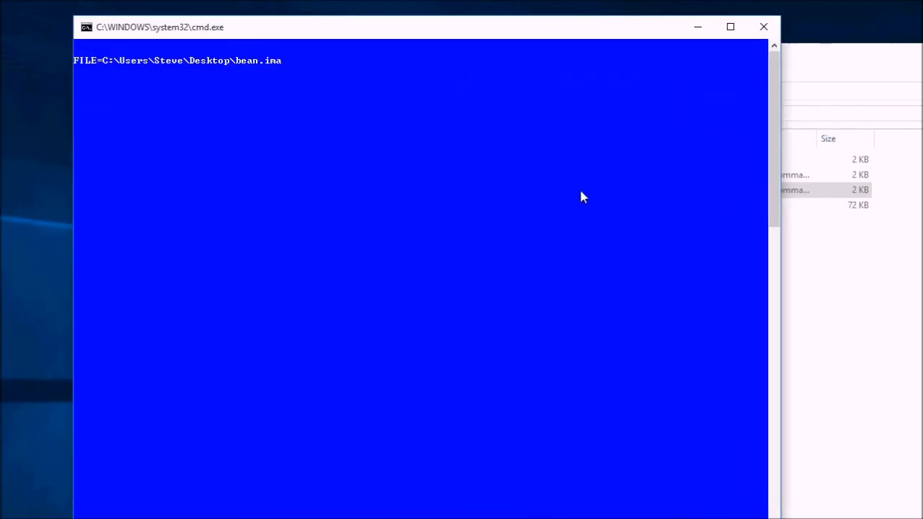
mouse_move(541, 225)
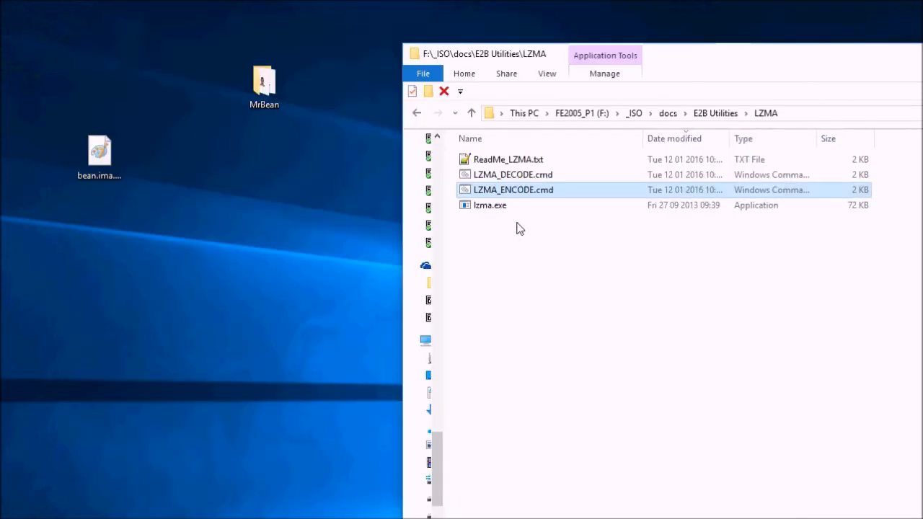
mouse_move(38, 319)
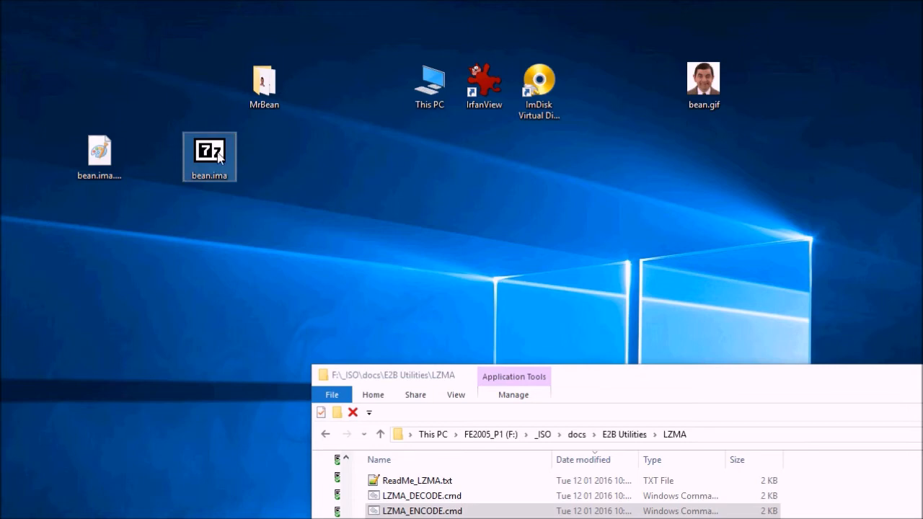
Step: View bean.ima's properties after LZMA encoding finishes, then cancel the dialog
right_click(209, 157)
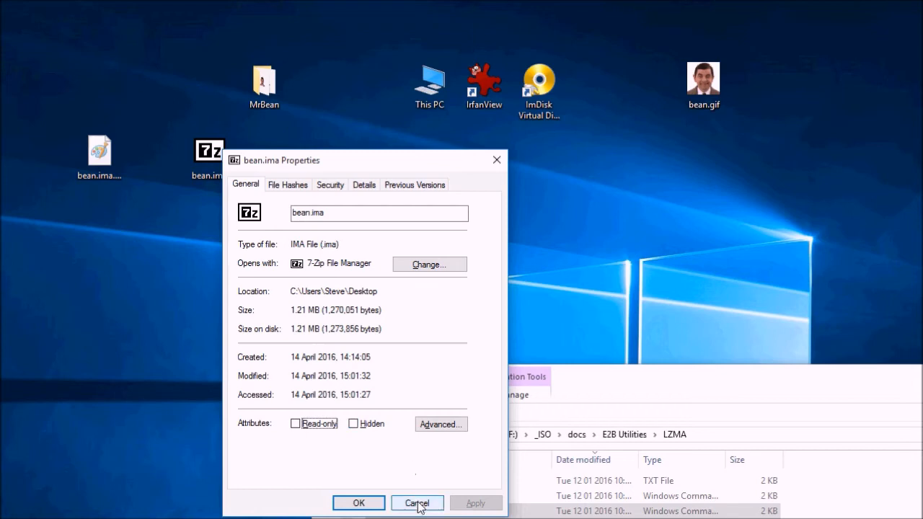
click(417, 503)
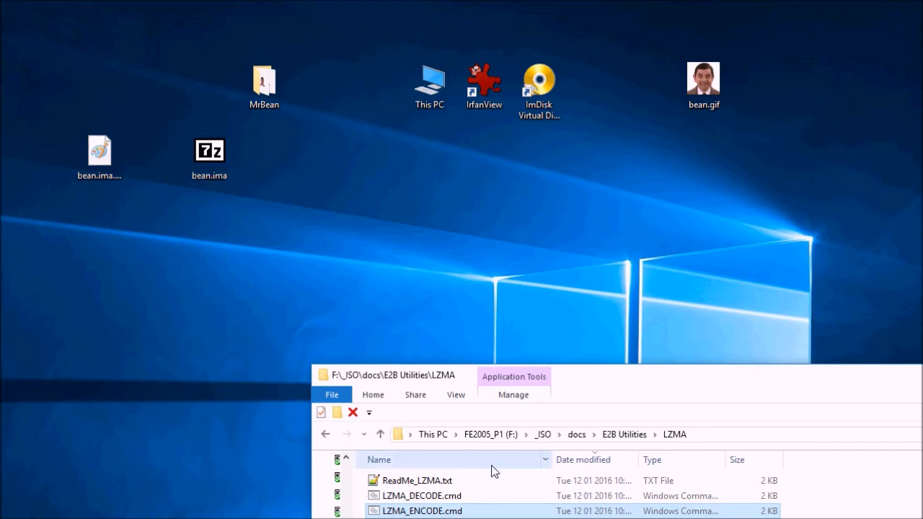
click(380, 434)
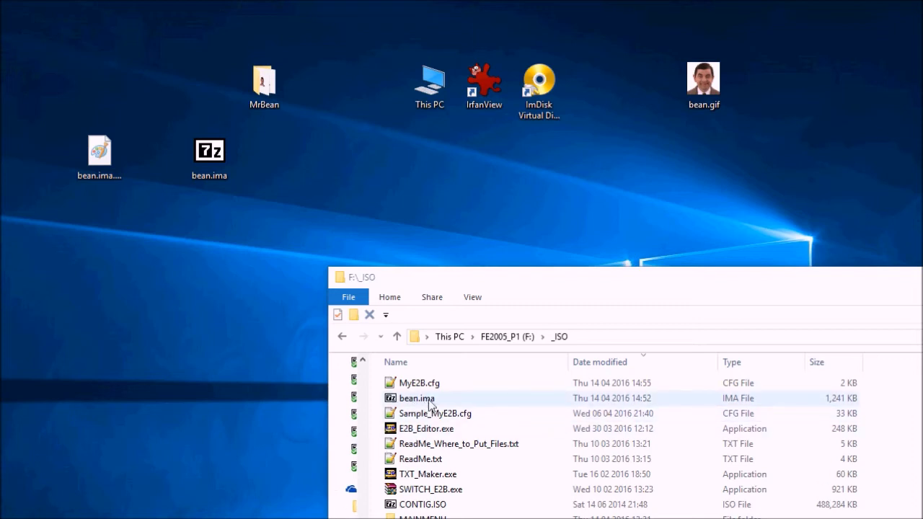
Step: Select bean.ima in the F:\_ISO folder
click(435, 413)
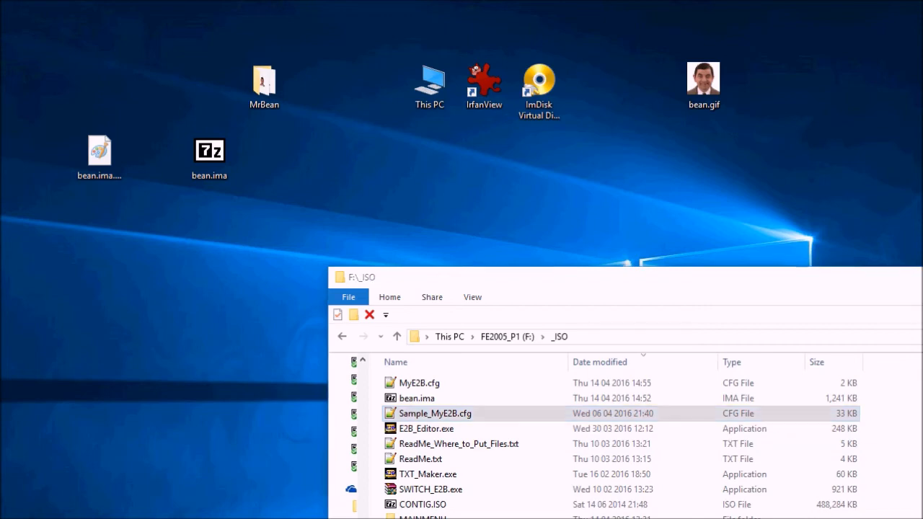
Step: Open Sample_MyE2B.cfg in Notepad++, then return to the MyE2B.cfg tab
double_click(435, 413)
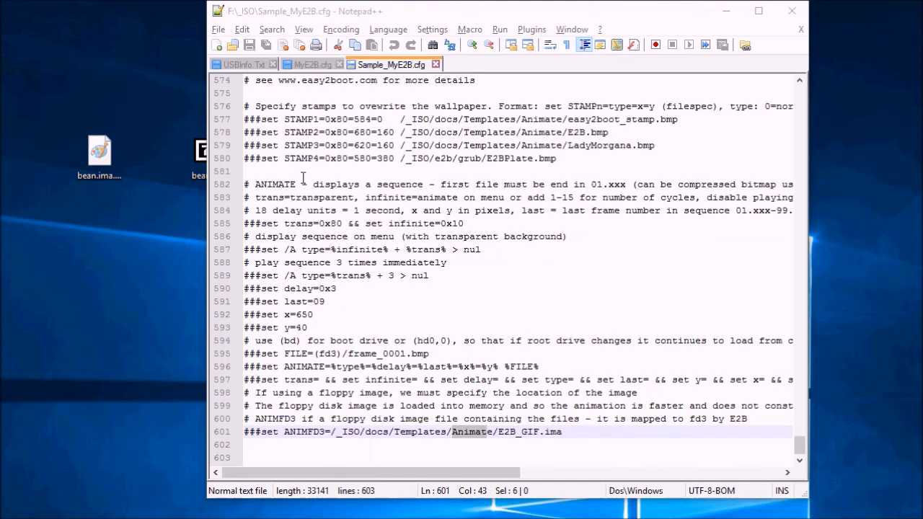
mouse_move(281, 179)
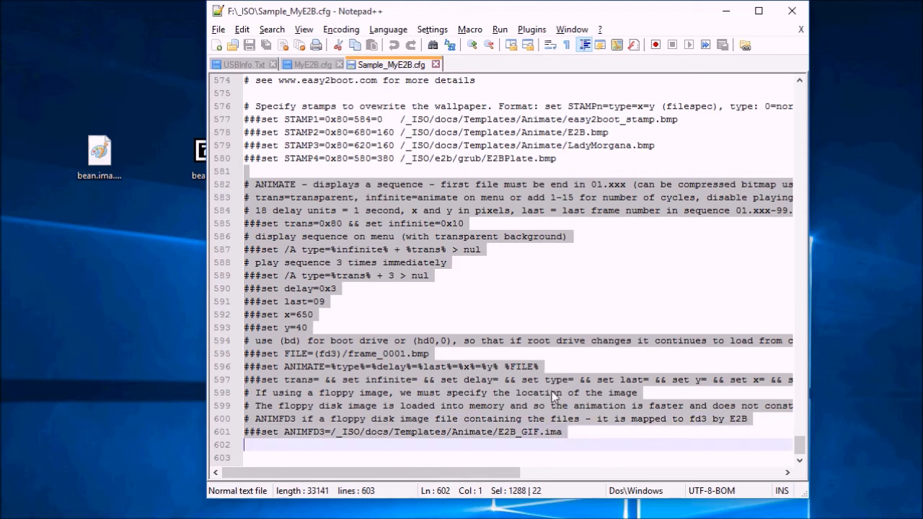
mouse_move(310, 64)
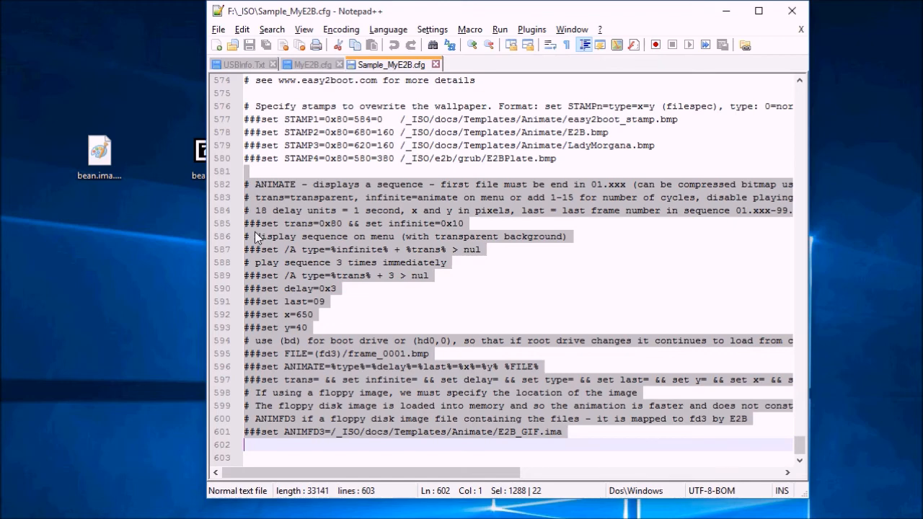
mouse_move(347, 115)
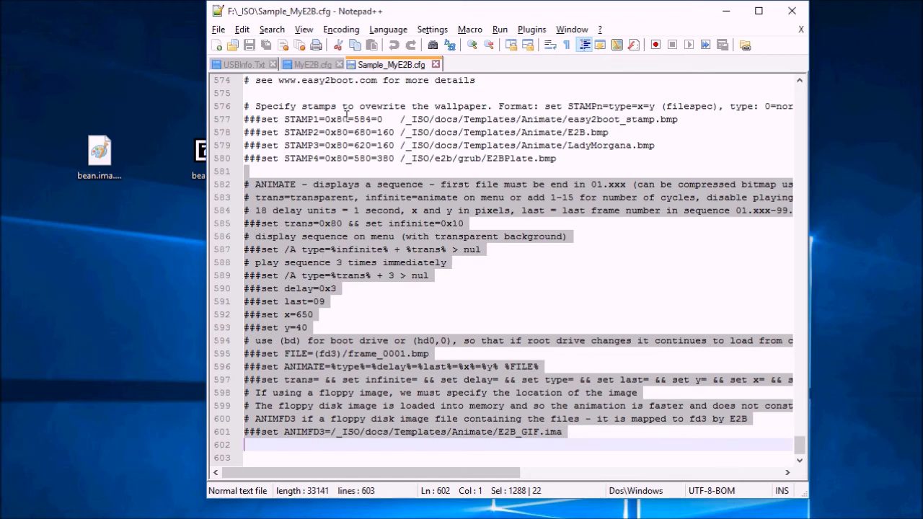
click(307, 64)
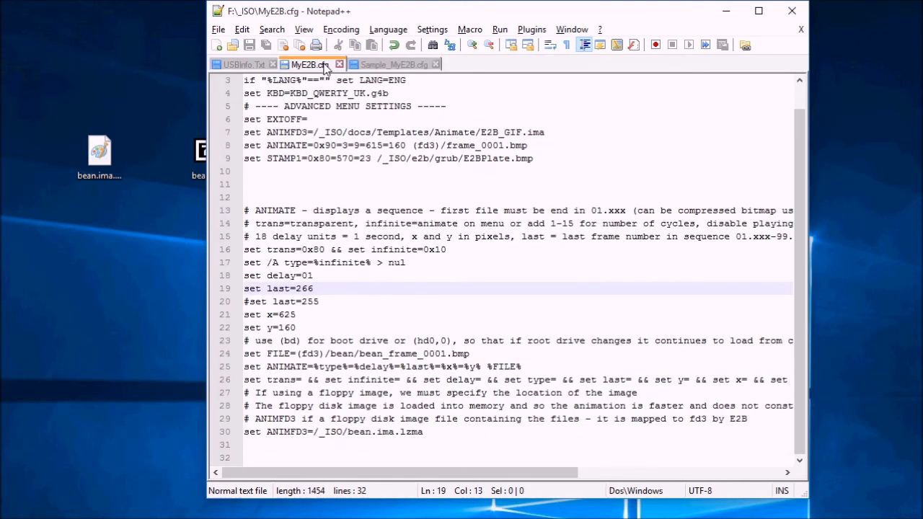
Step: Maximize Notepad++ and move to blank lines 11 and 10 of MyE2B.cfg
click(319, 302)
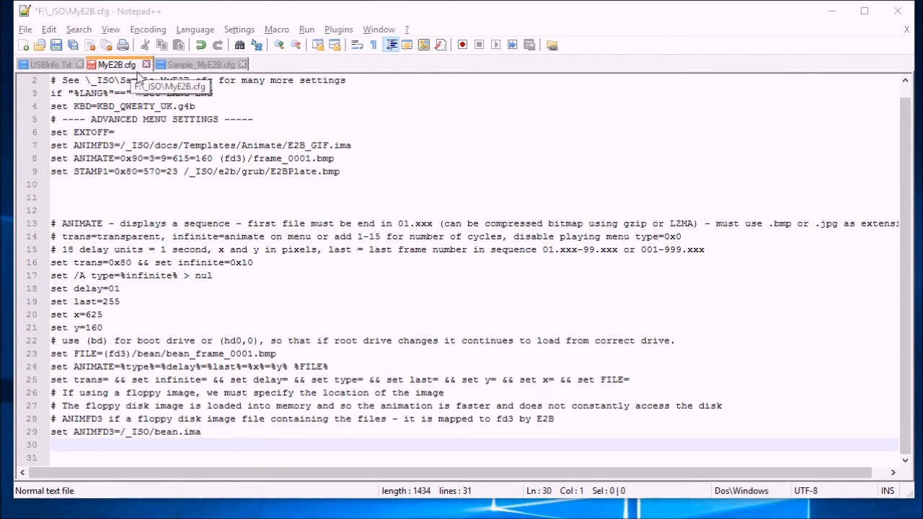
click(65, 197)
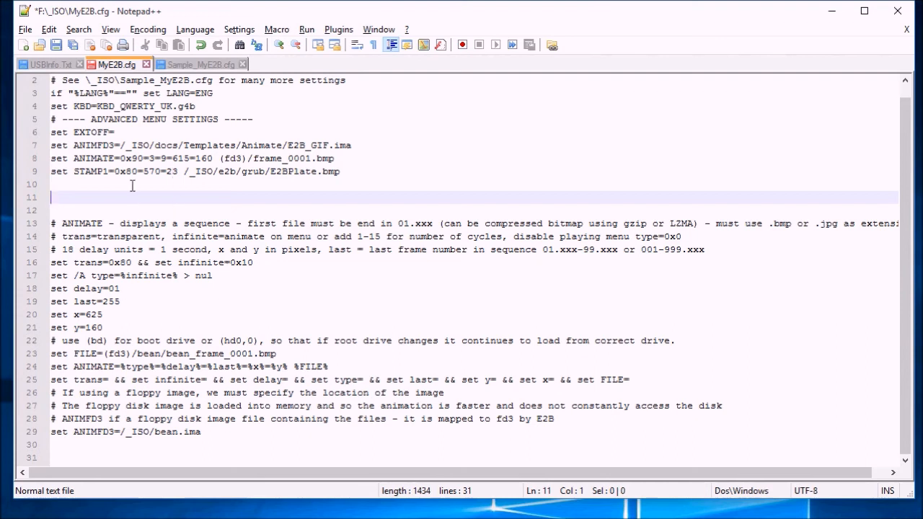
mouse_move(126, 192)
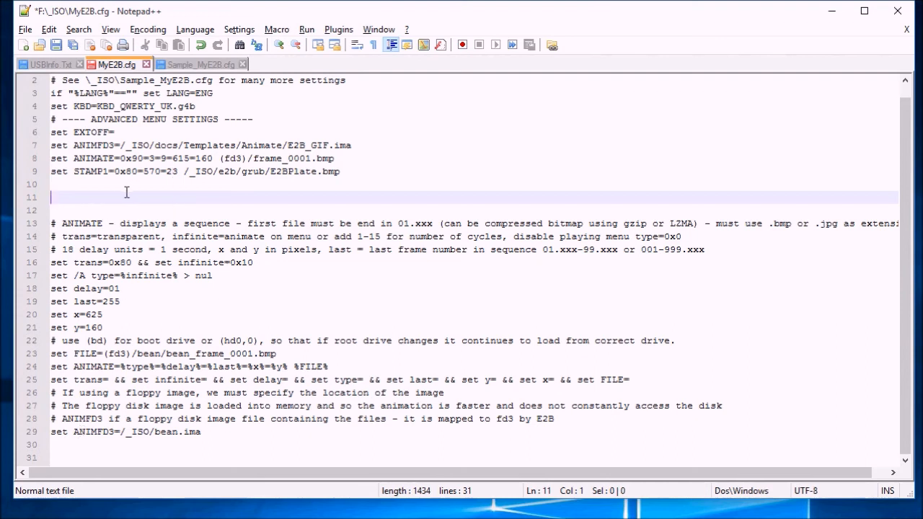
click(335, 158)
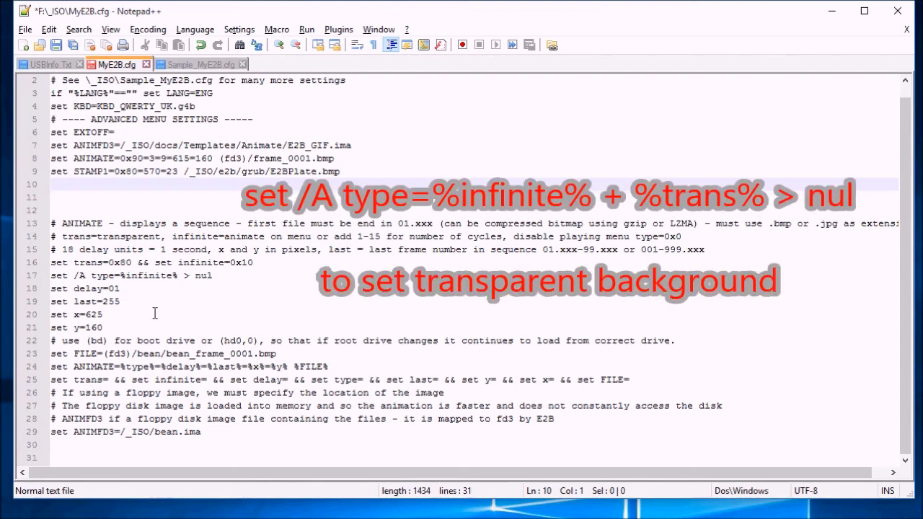
Step: Check the animation lines: type, delay, last=255, x=625, y=160 and FILE bean_frame_0001.bmp
click(128, 275)
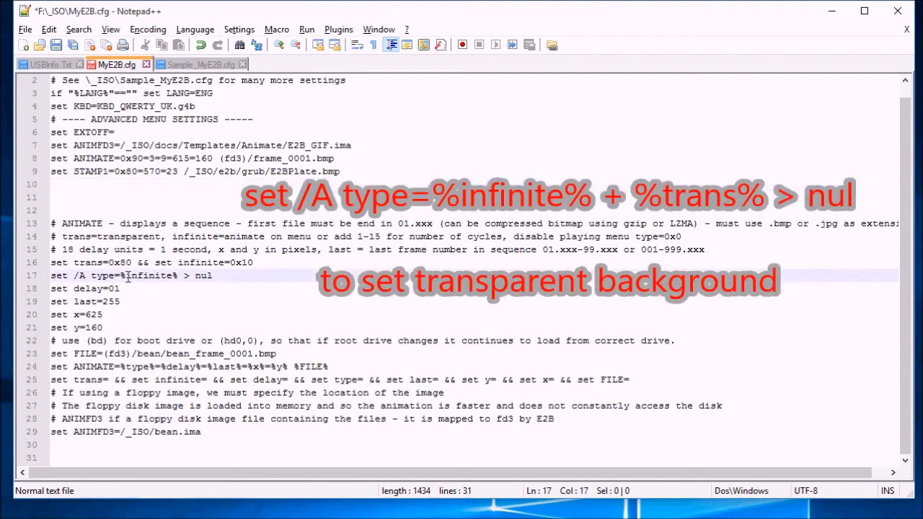
click(129, 288)
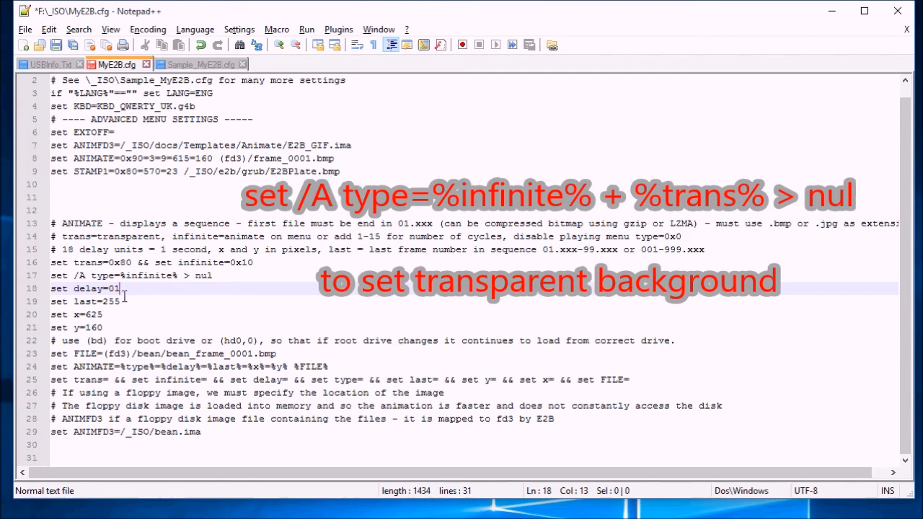
click(133, 301)
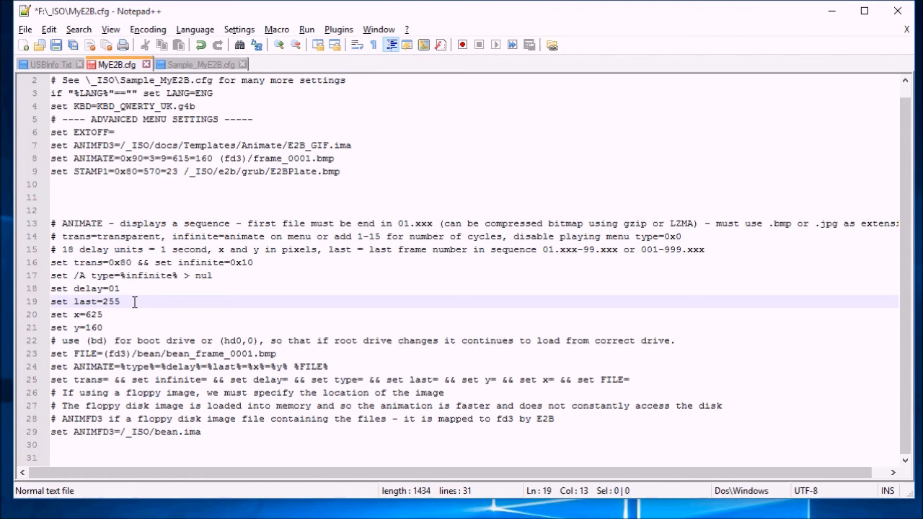
mouse_move(152, 297)
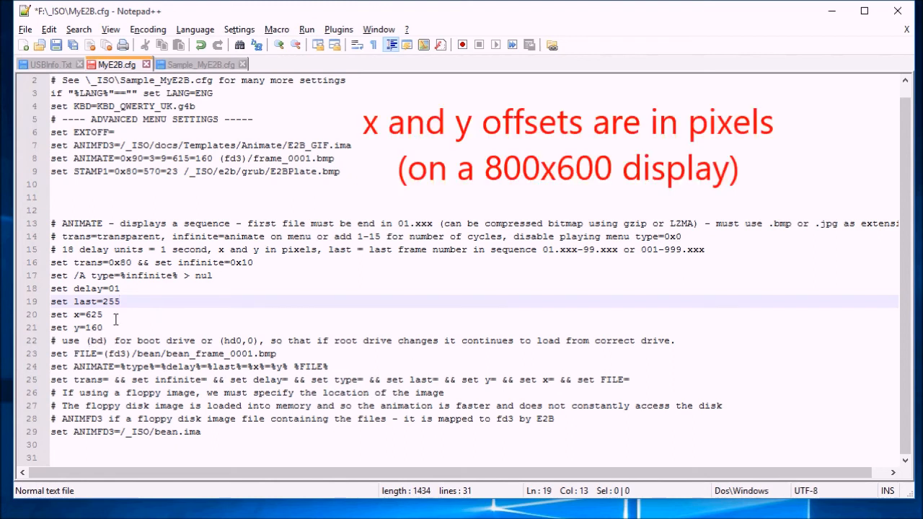
click(103, 314)
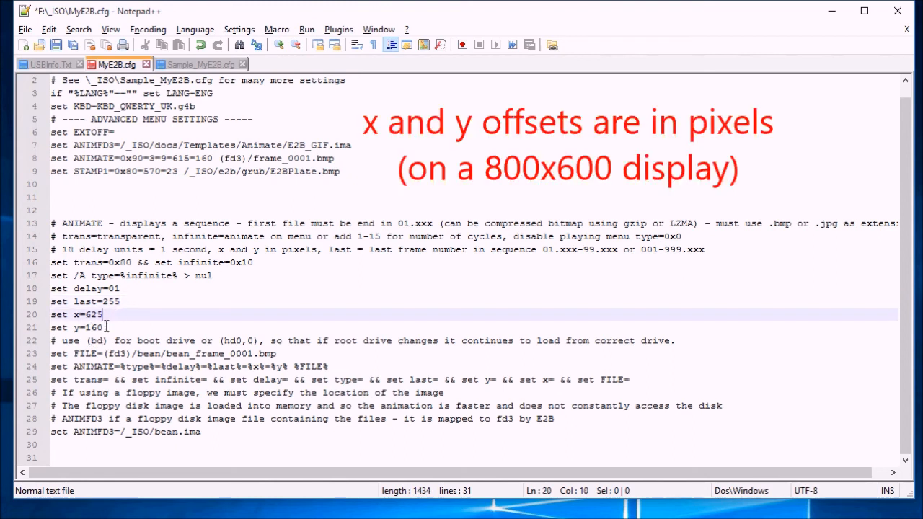
click(104, 328)
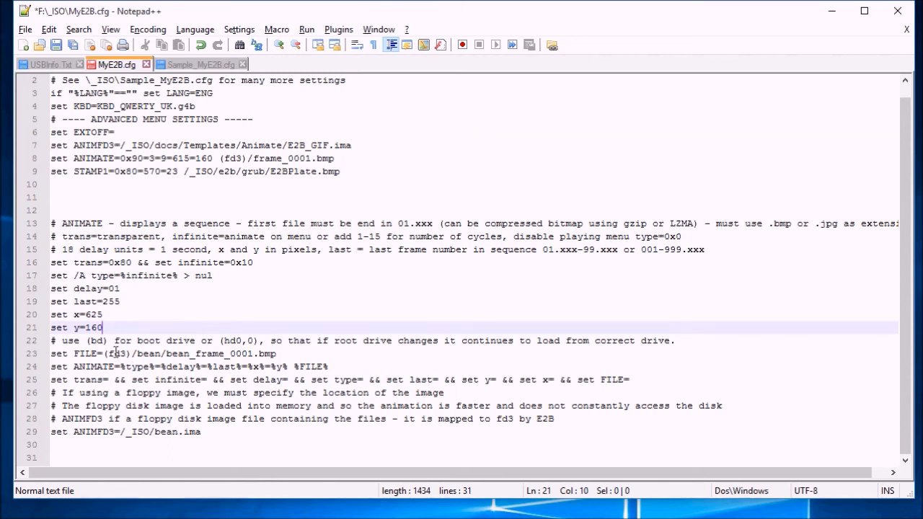
mouse_move(145, 353)
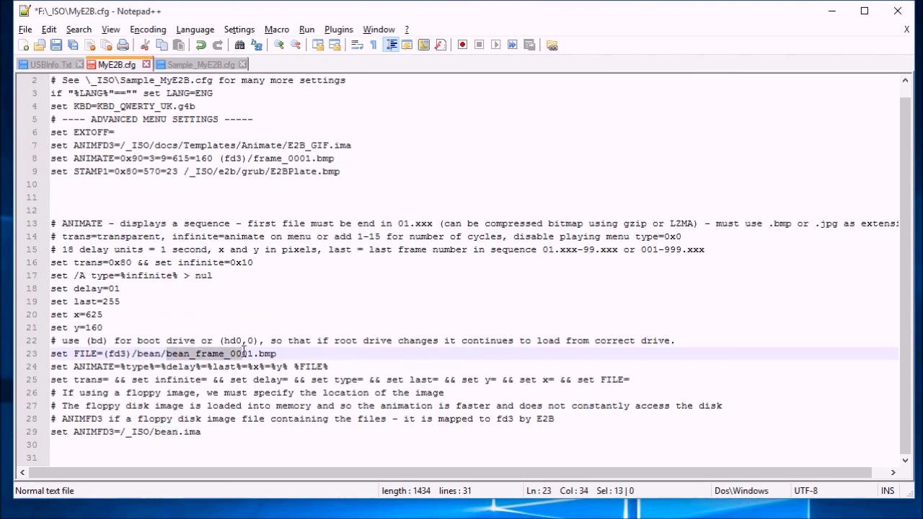
click(280, 353)
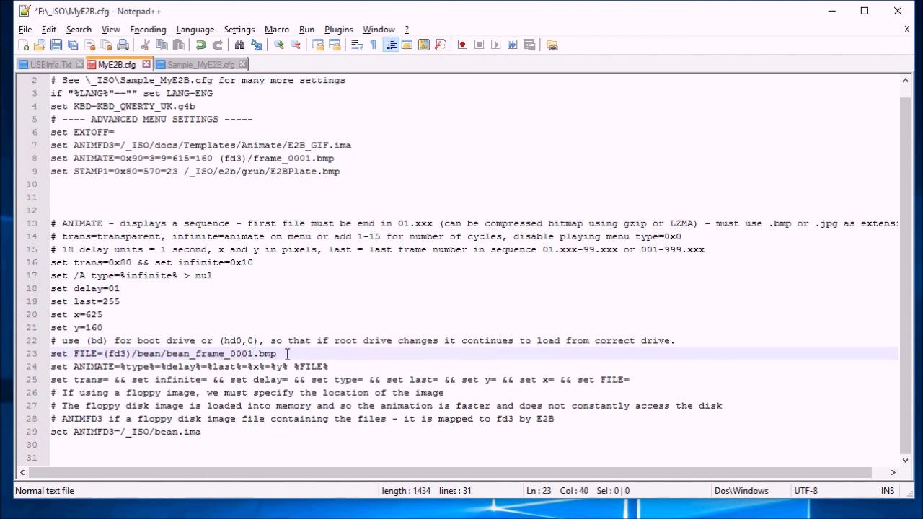
mouse_move(207, 433)
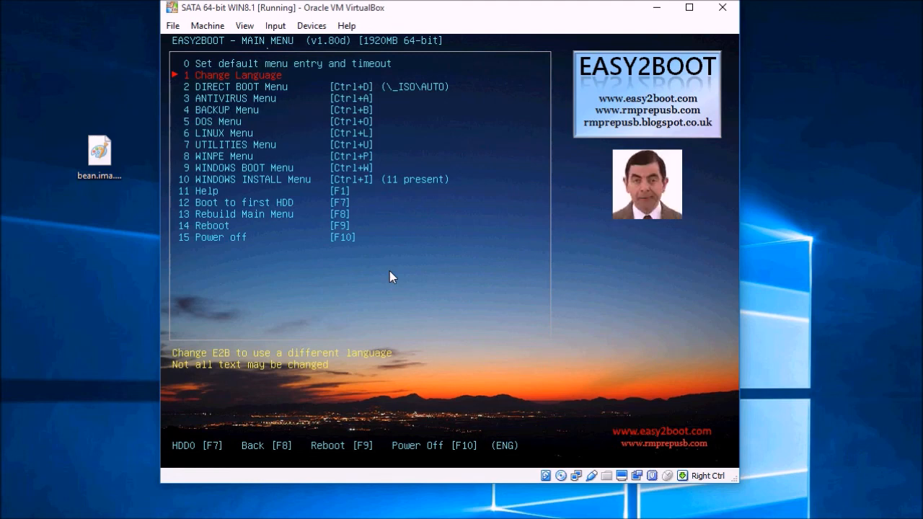
mouse_move(360, 237)
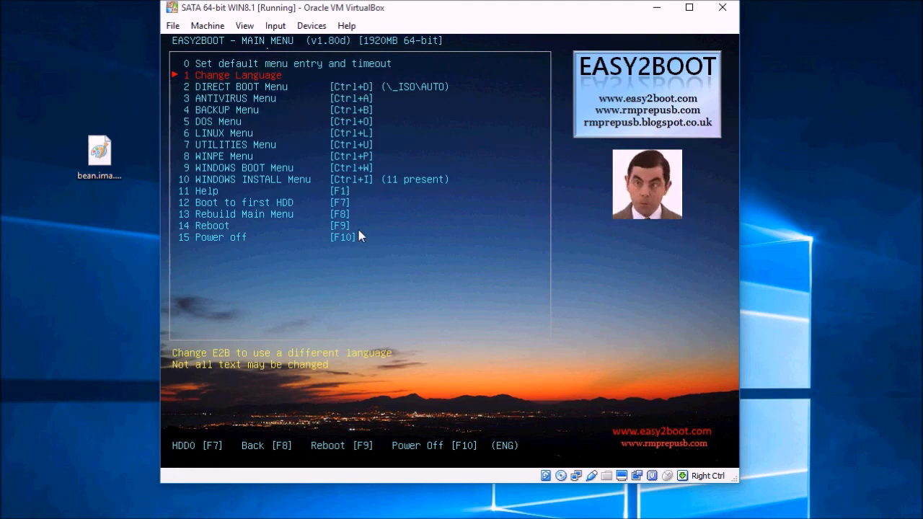